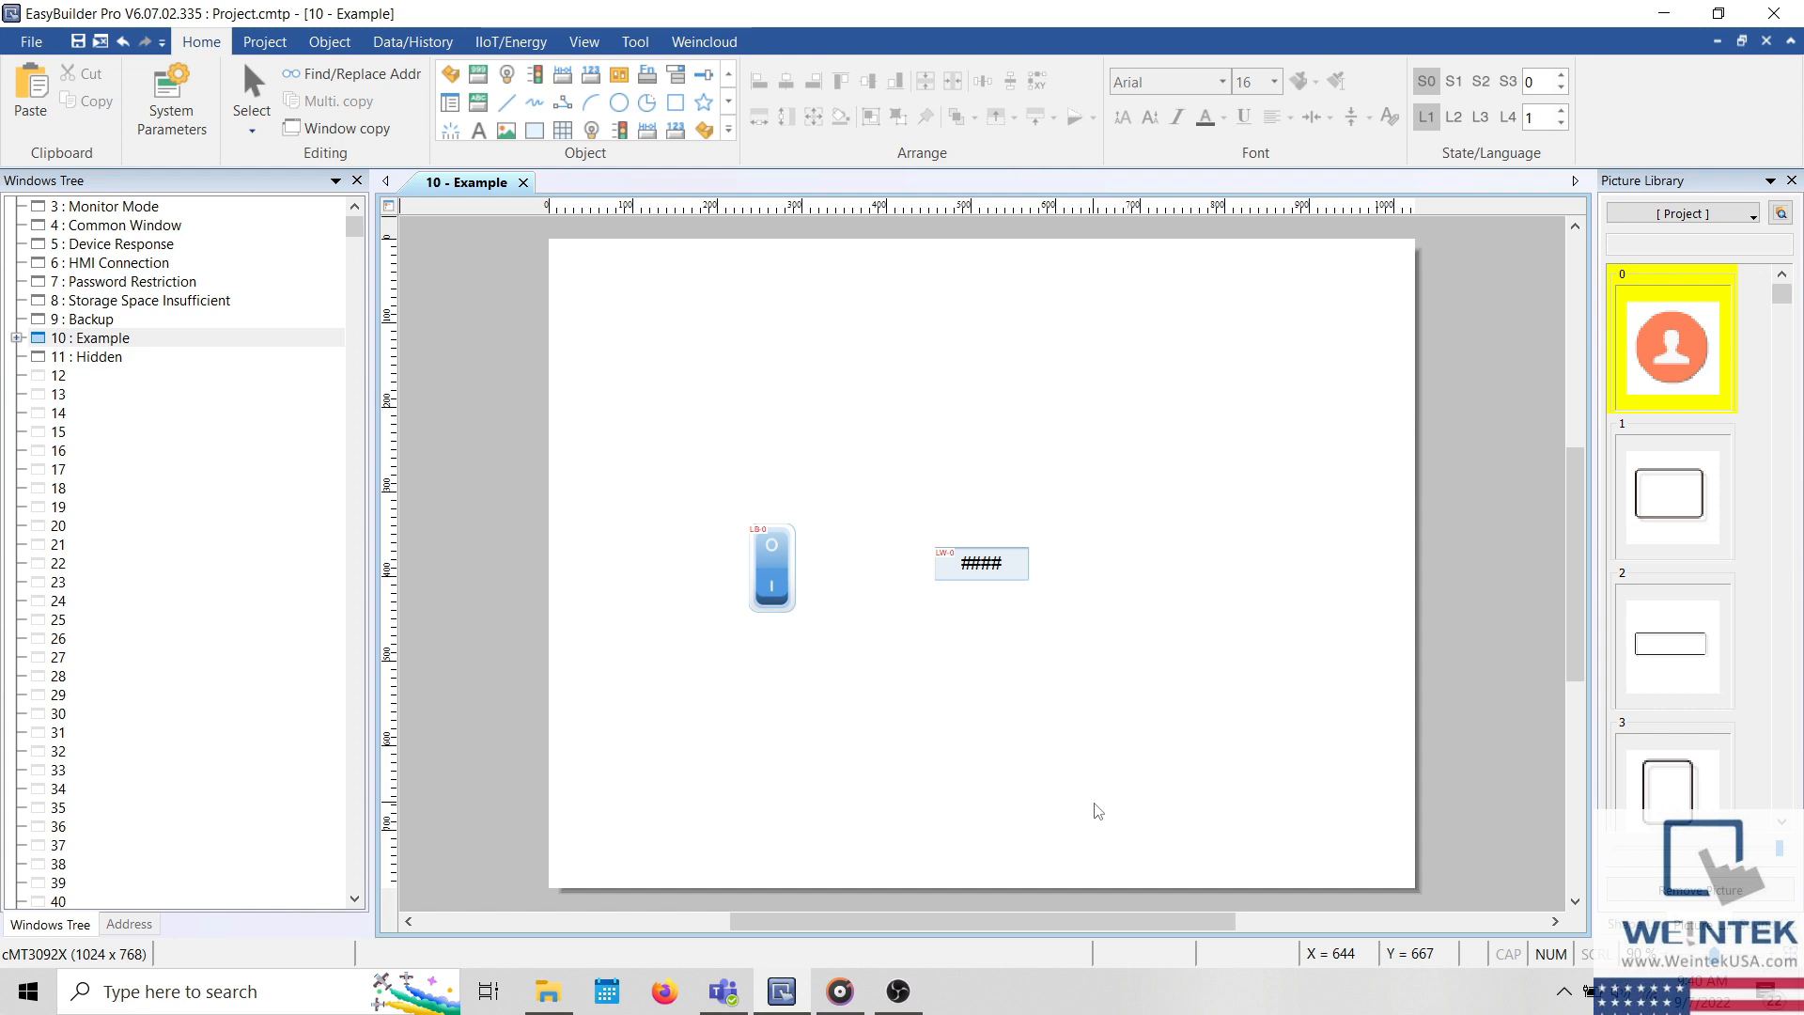
mouse_move(1032, 672)
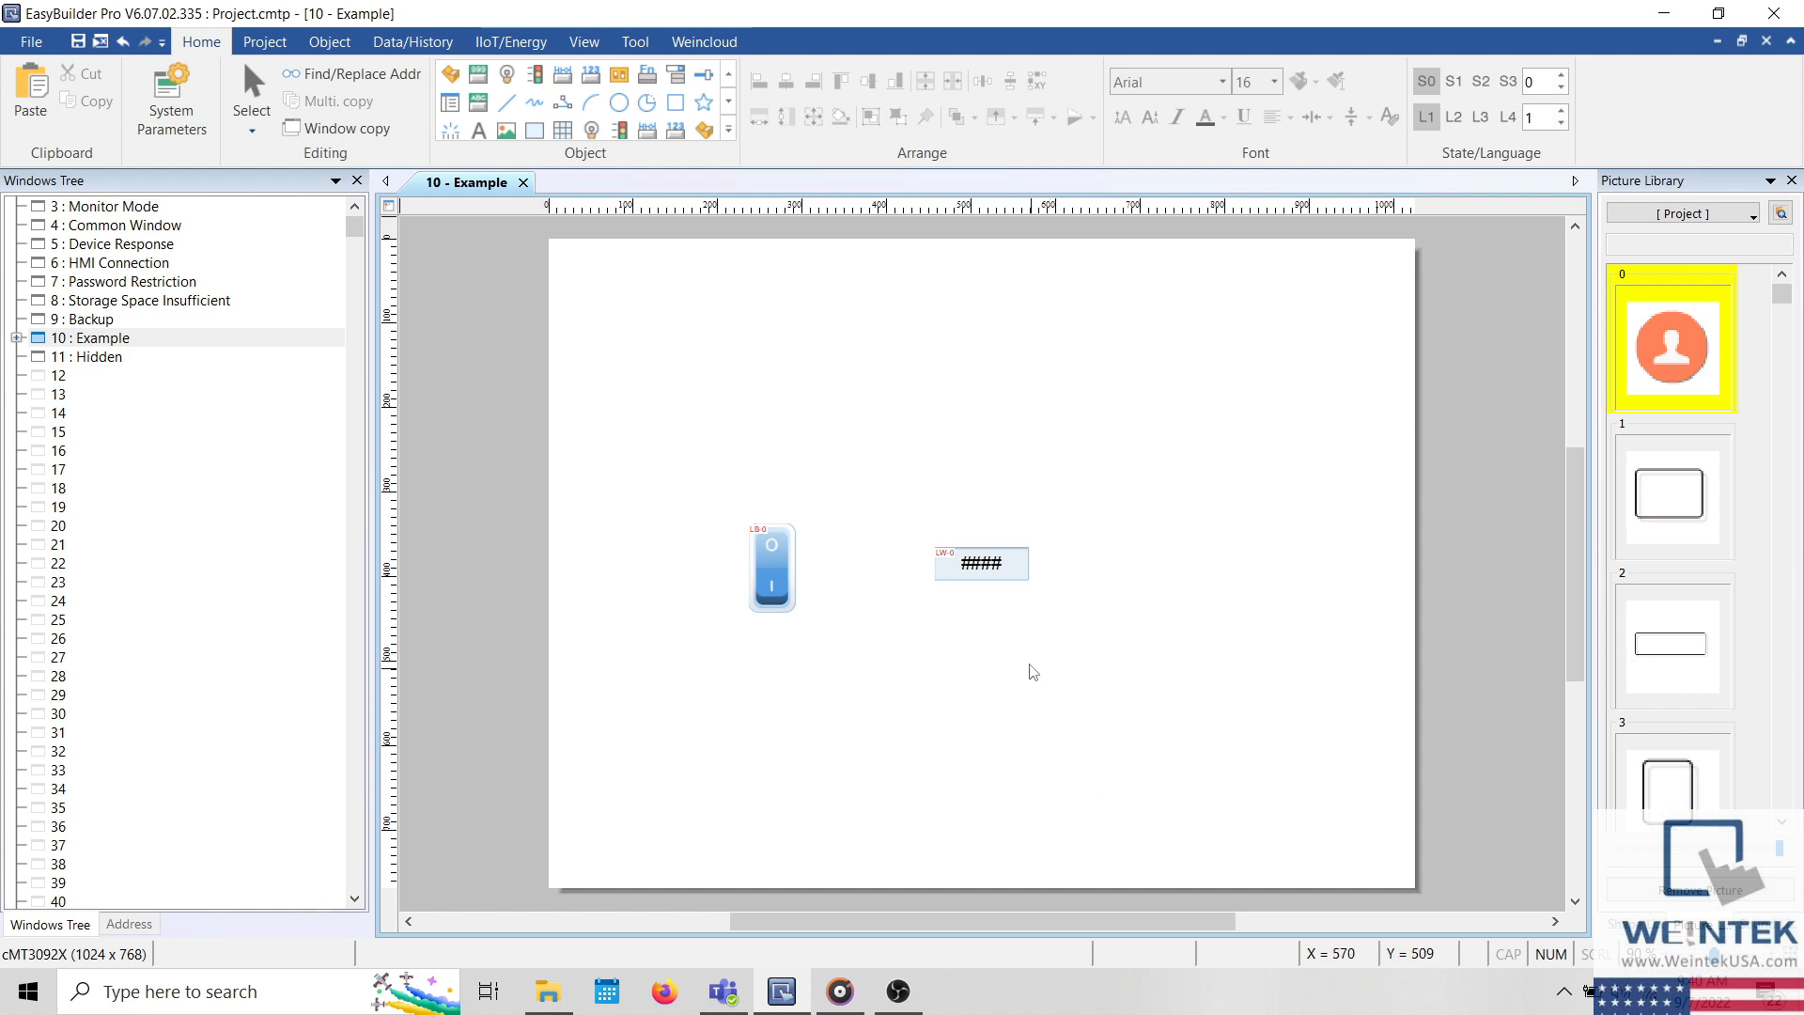
In the numeric object's Security settings, hide the object when disabled, enabled by LB-0 ON
double_click(979, 563)
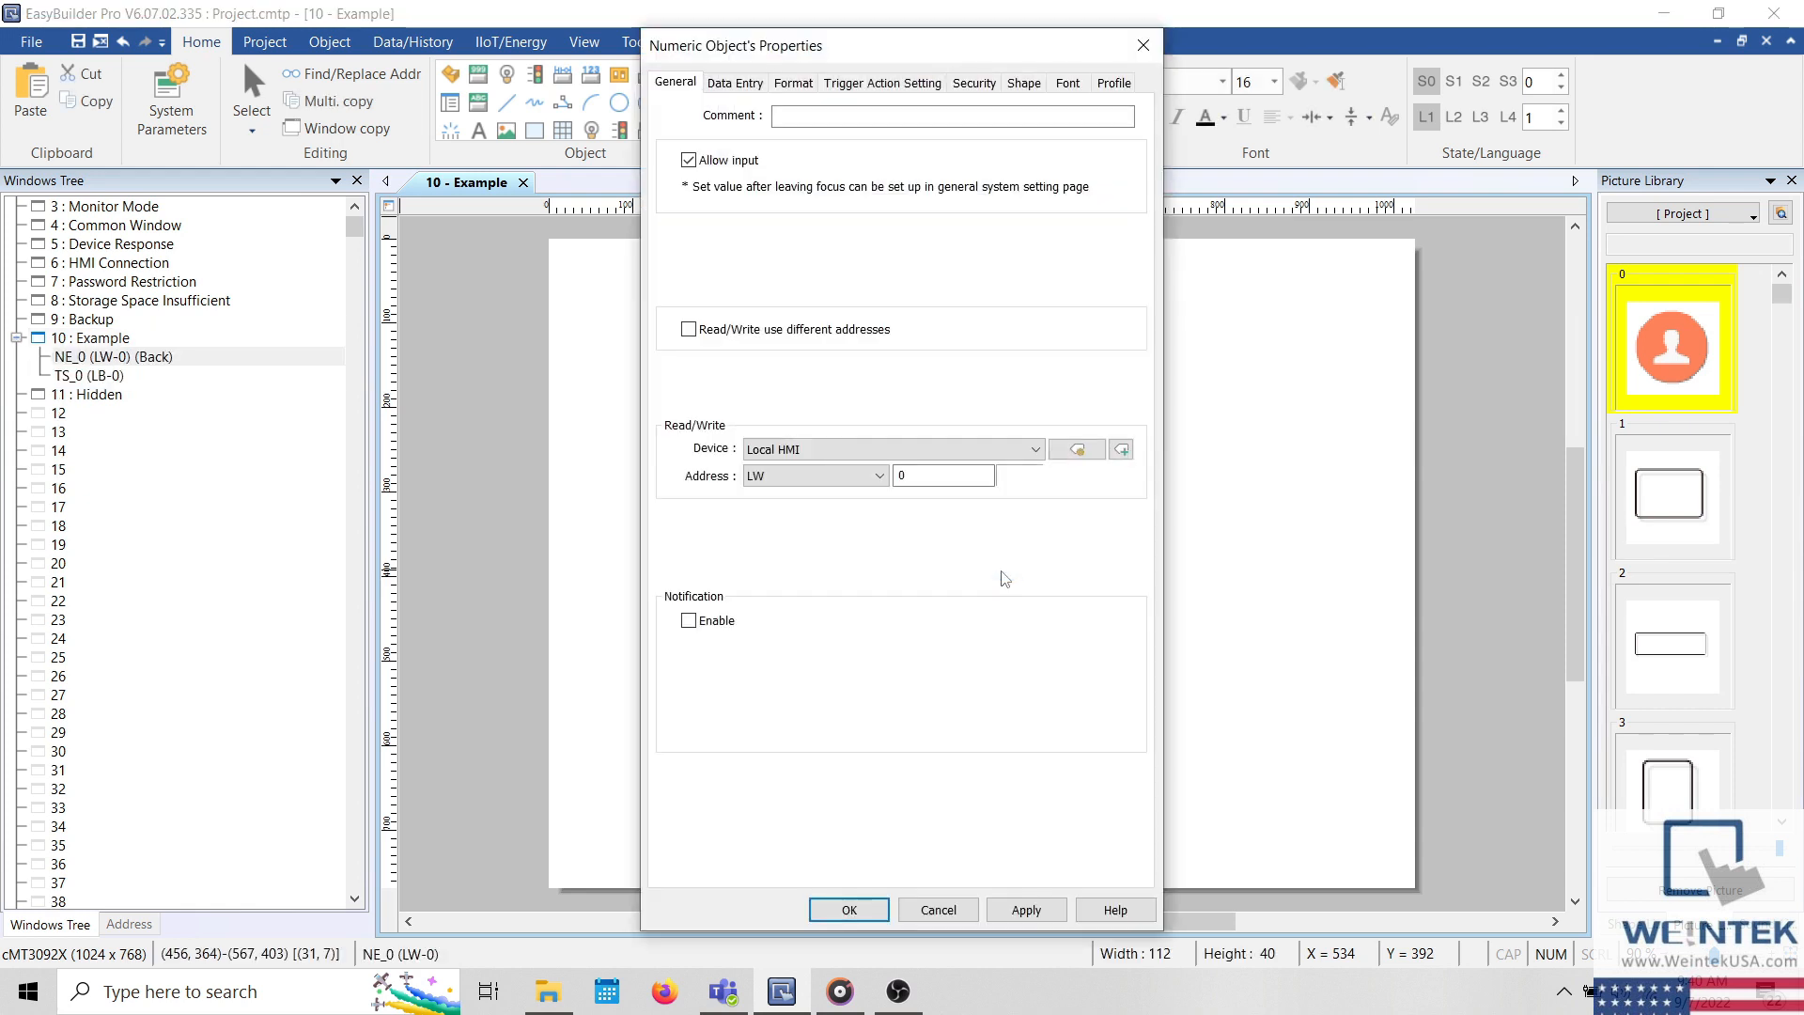
mouse_move(968, 176)
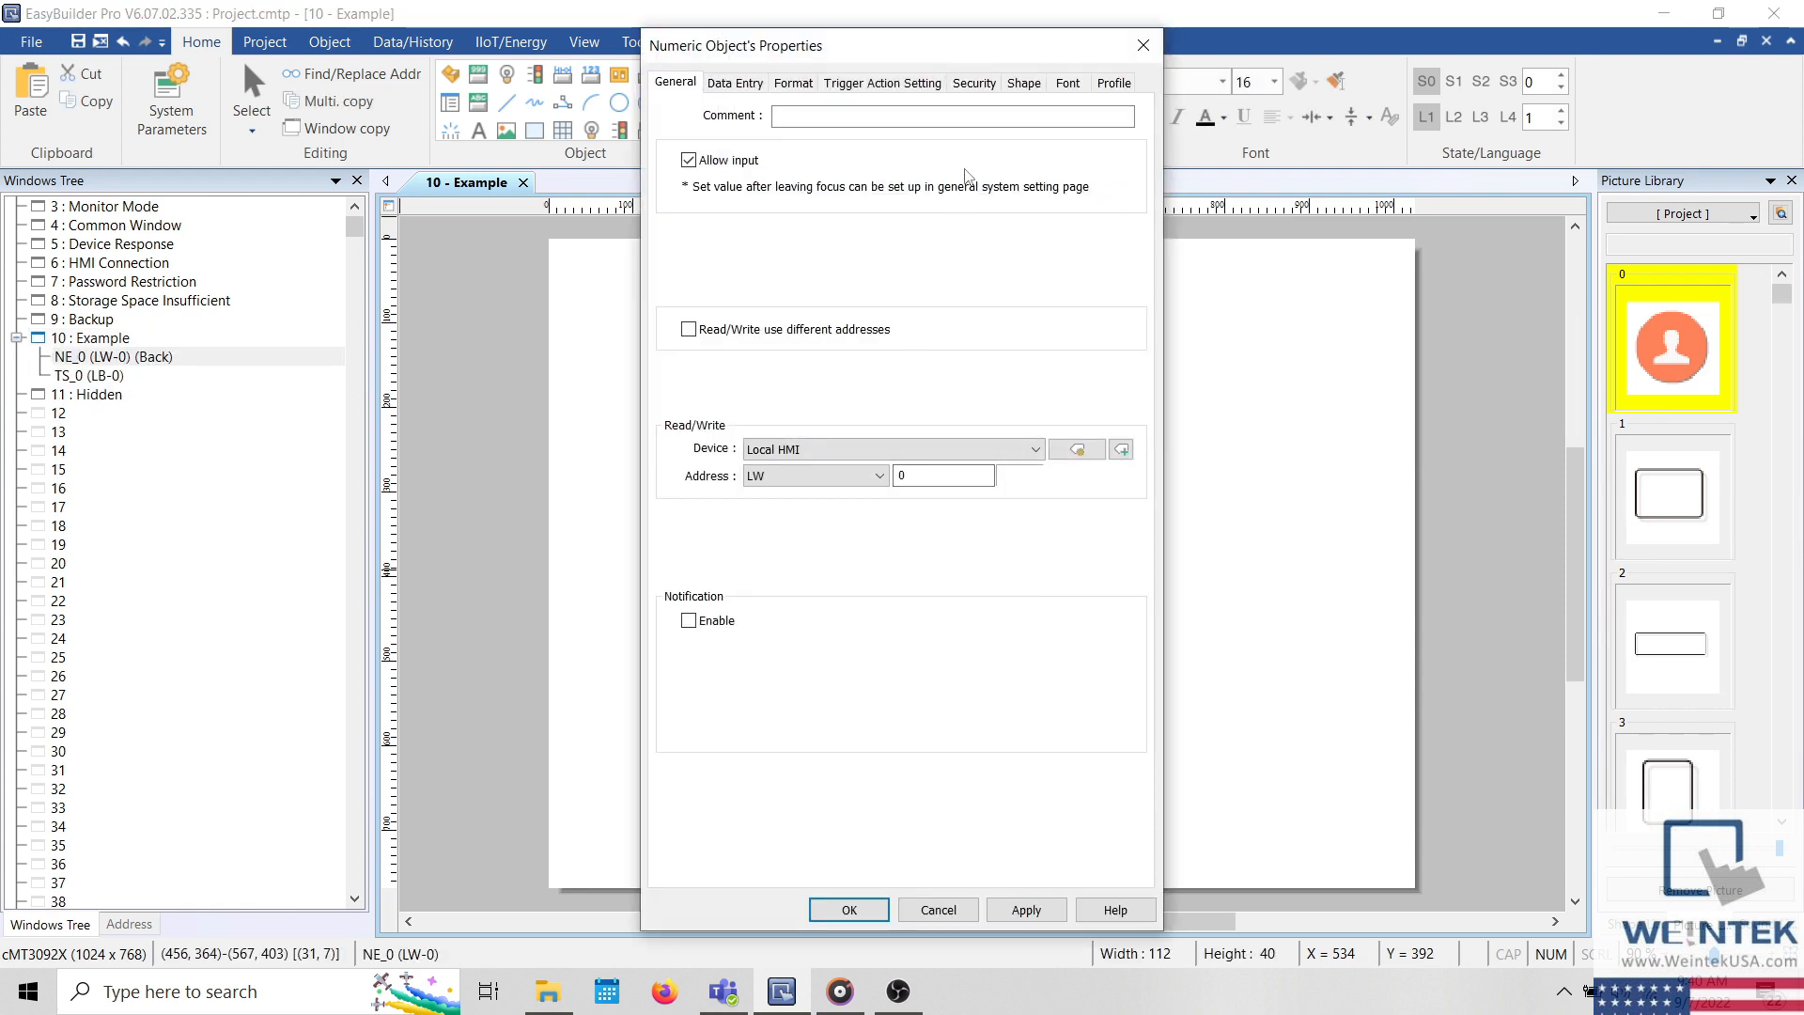
click(973, 82)
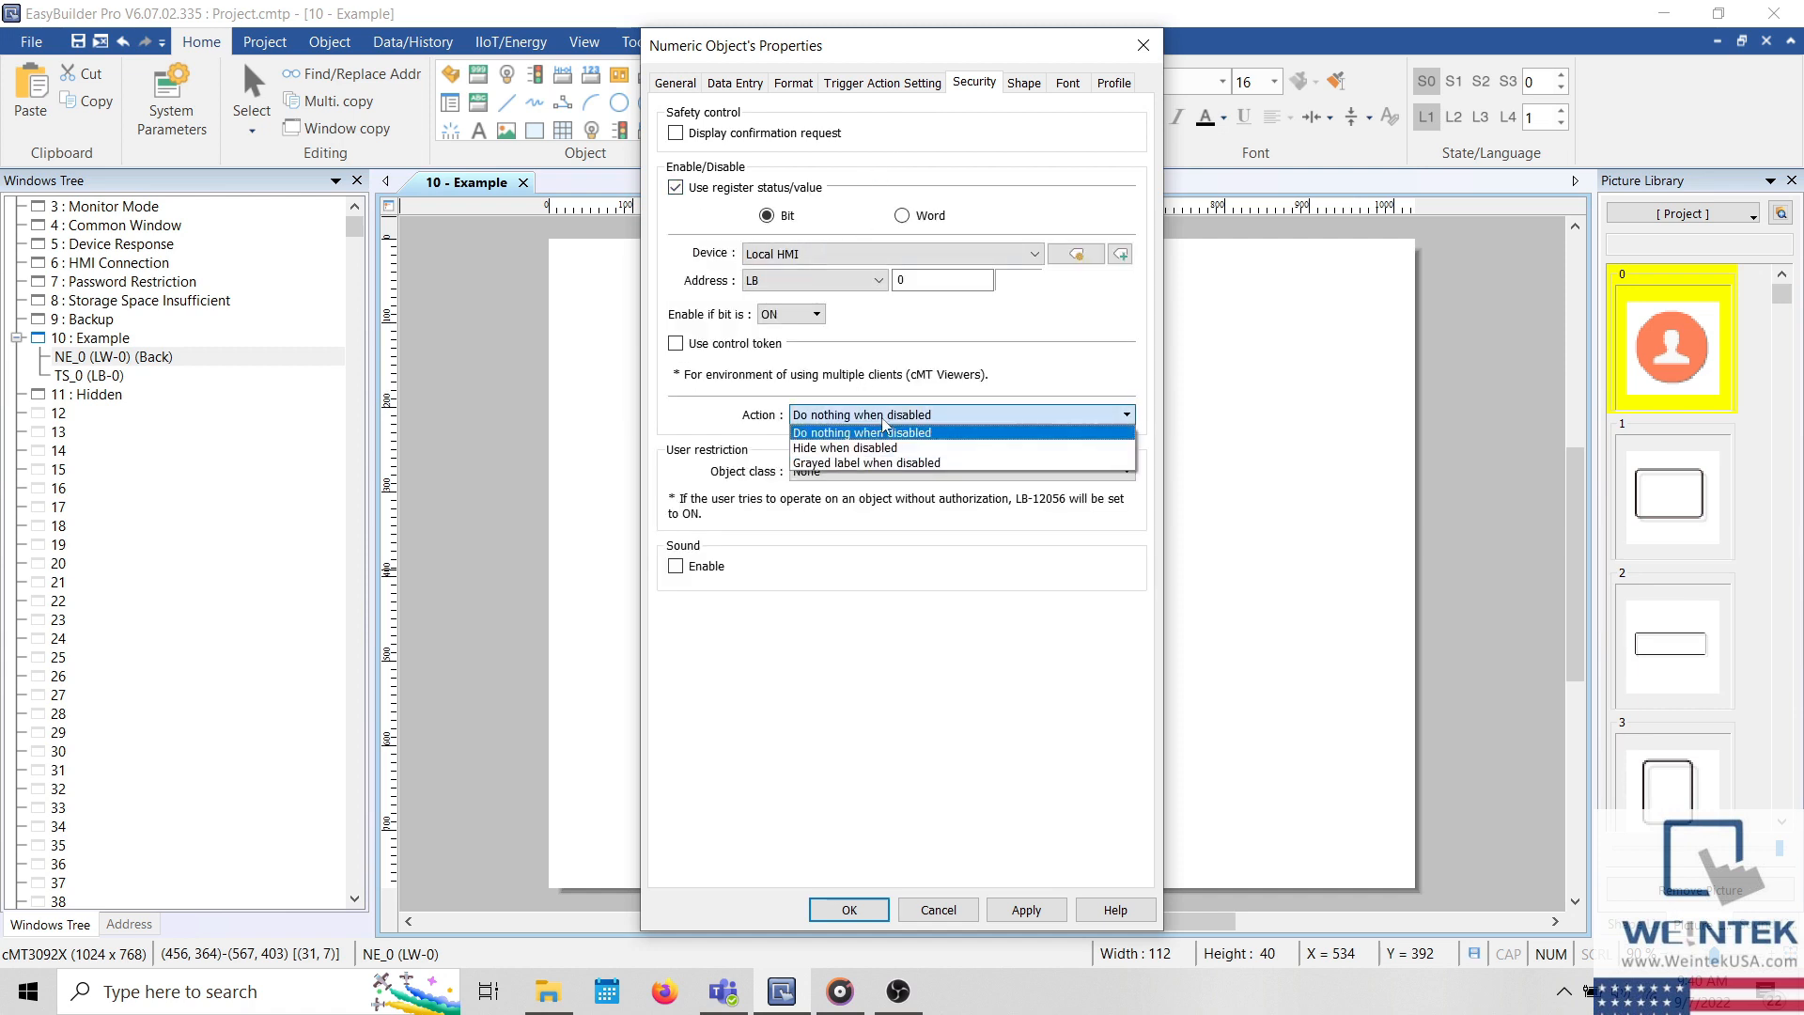
click(844, 447)
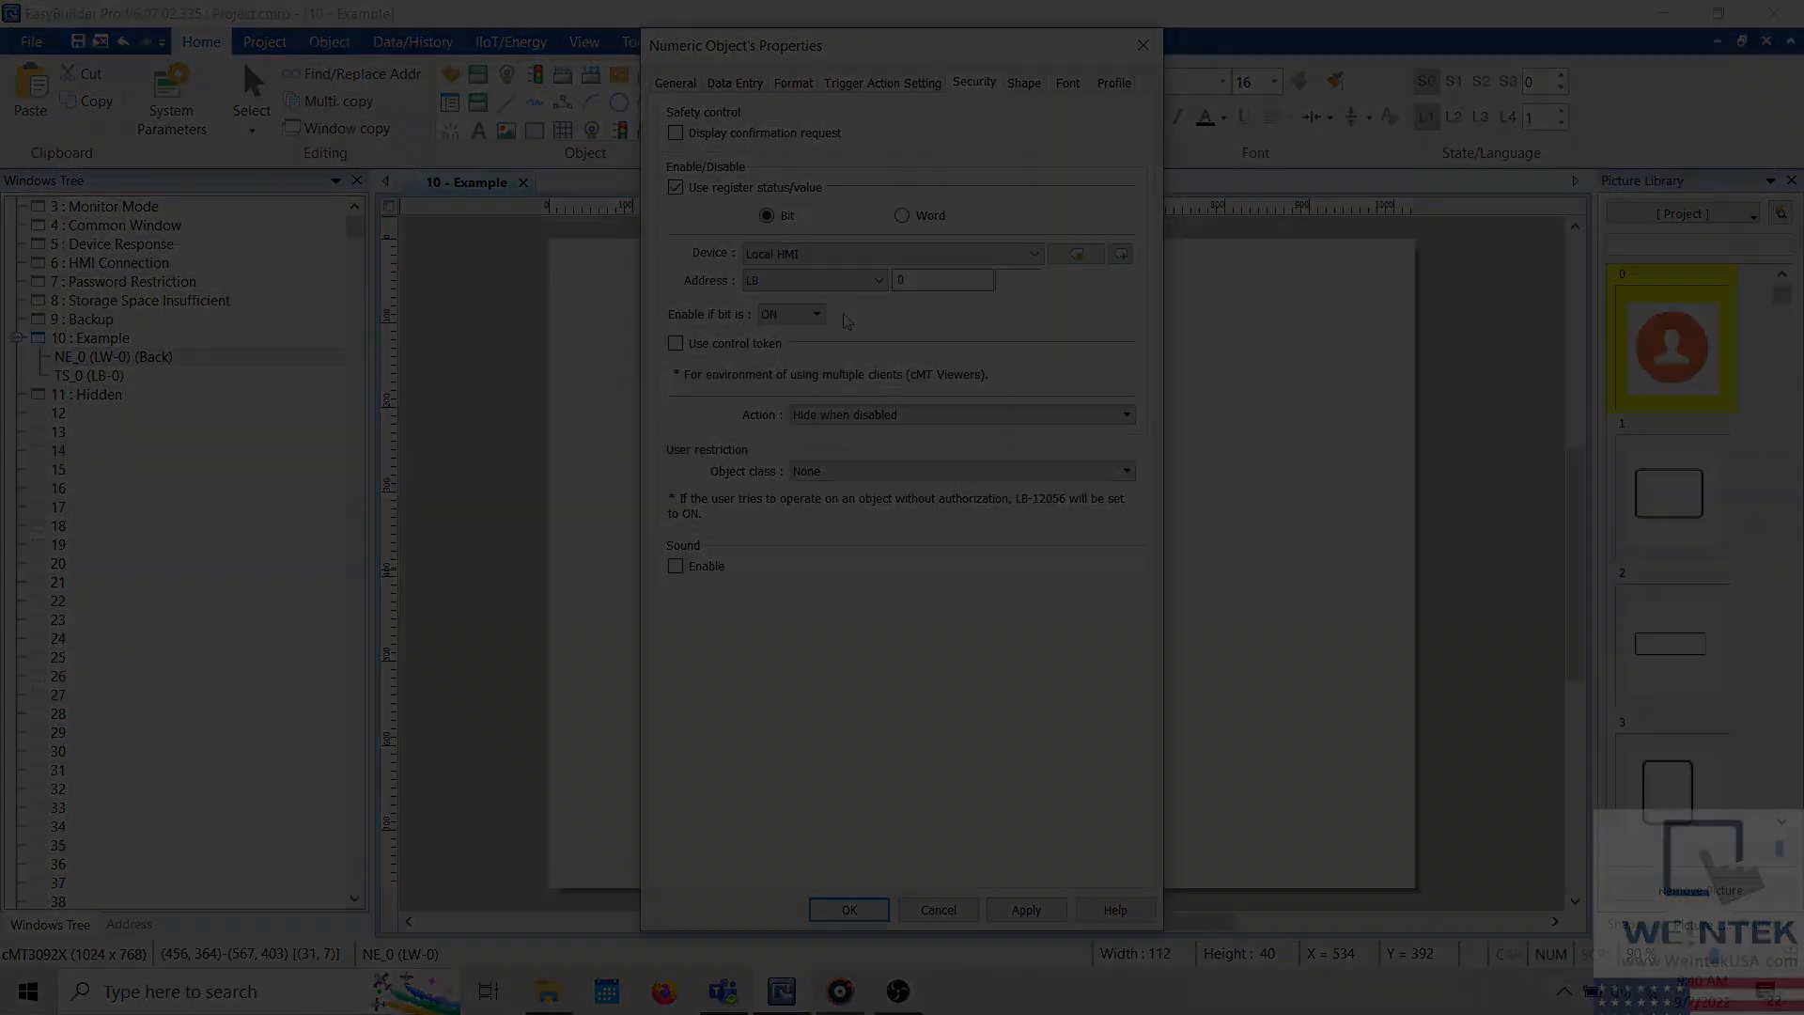
Run offline simulation and toggle the switch on and off to show and hide the number
click(847, 908)
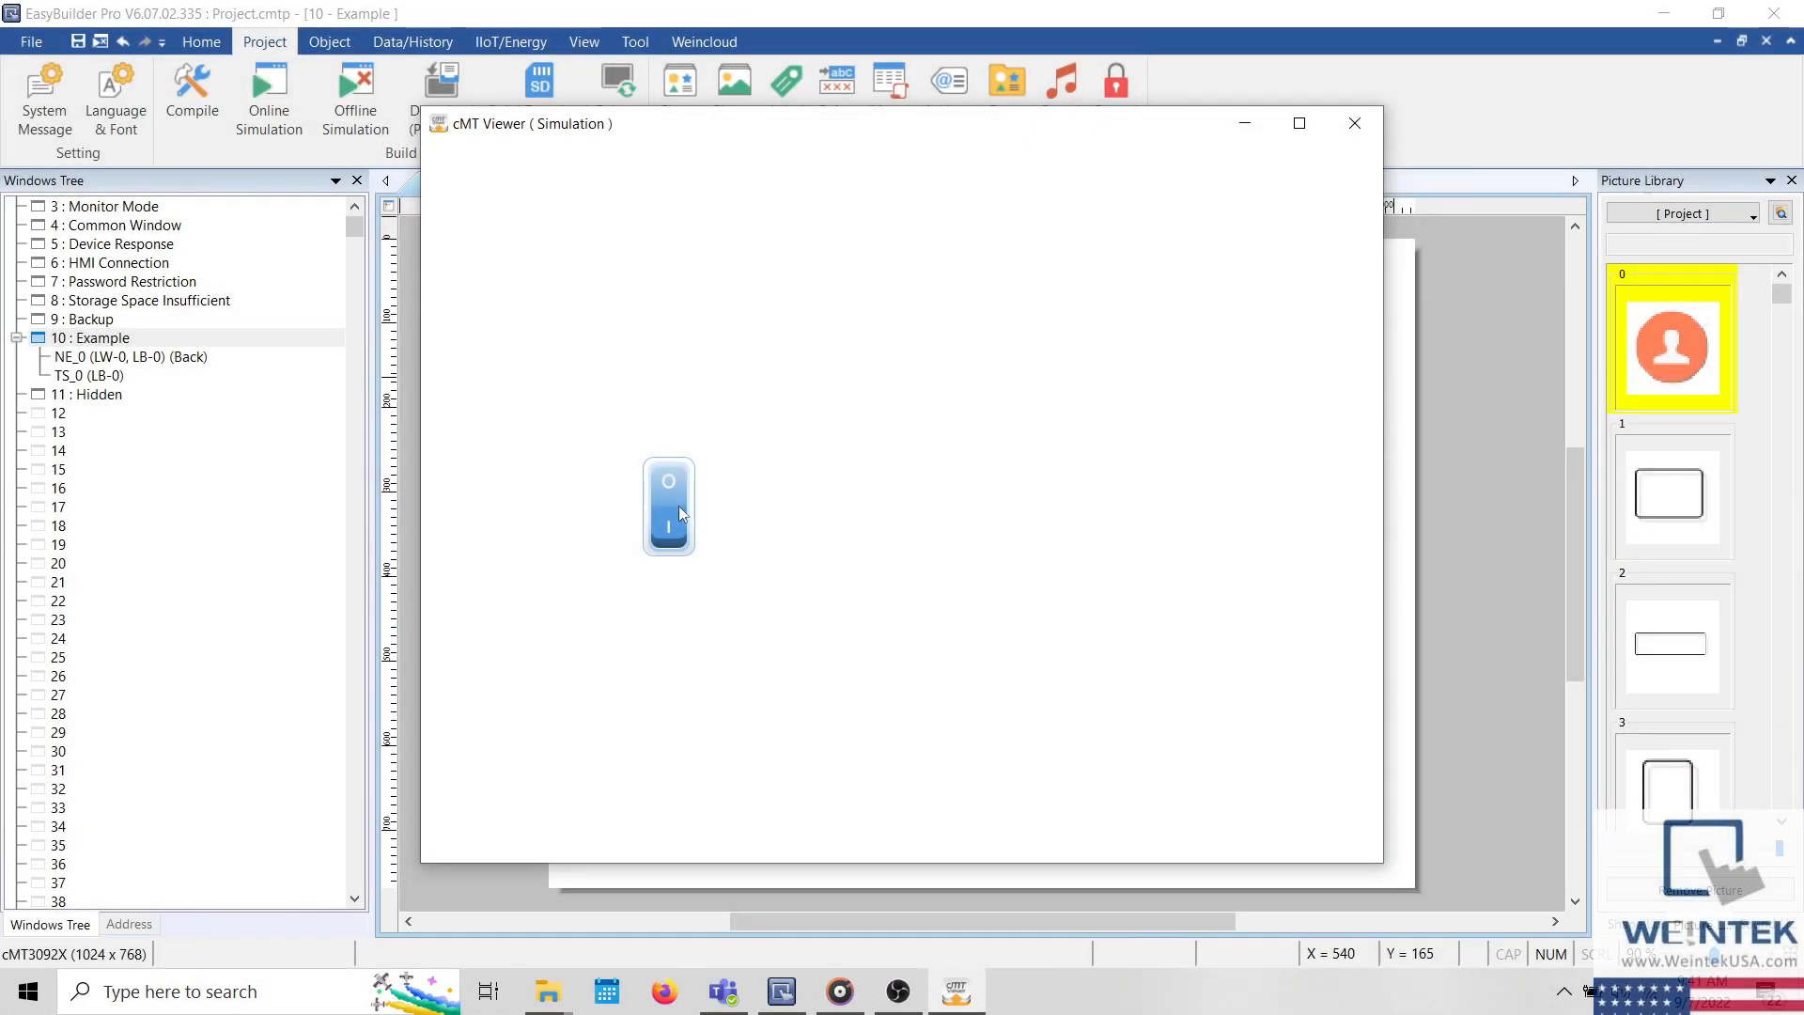
click(668, 507)
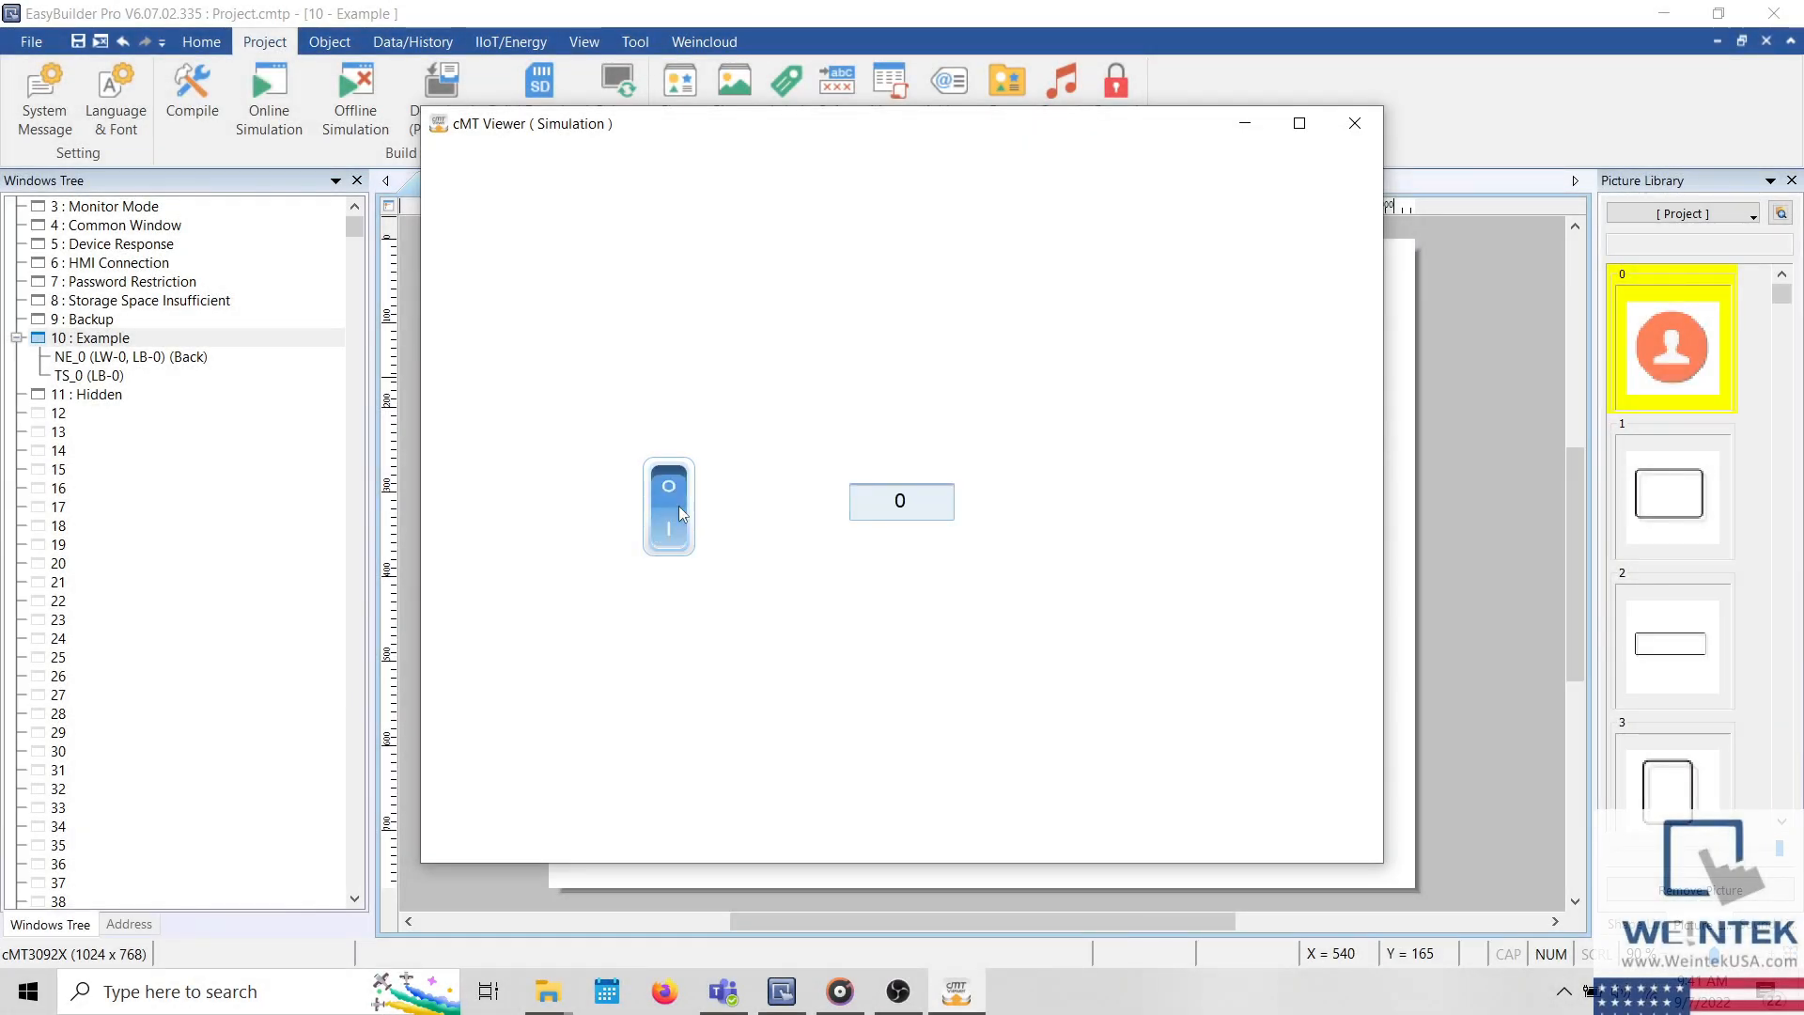
click(667, 506)
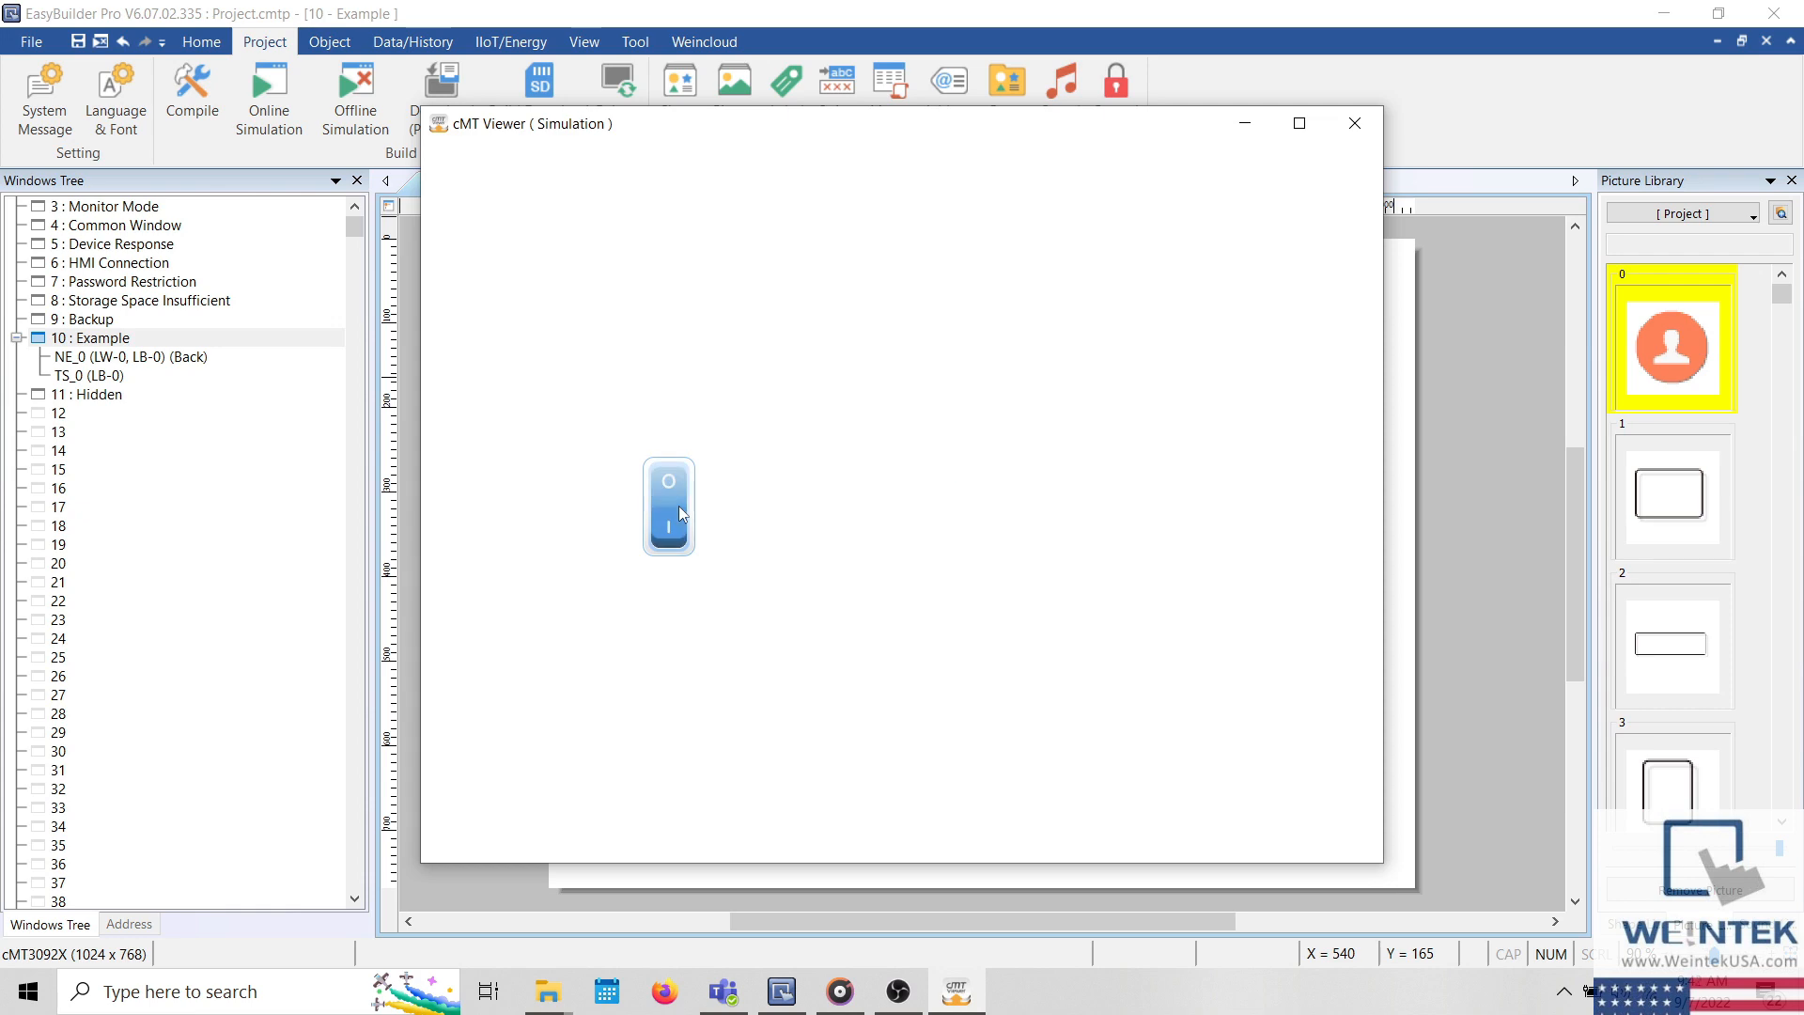
click(668, 507)
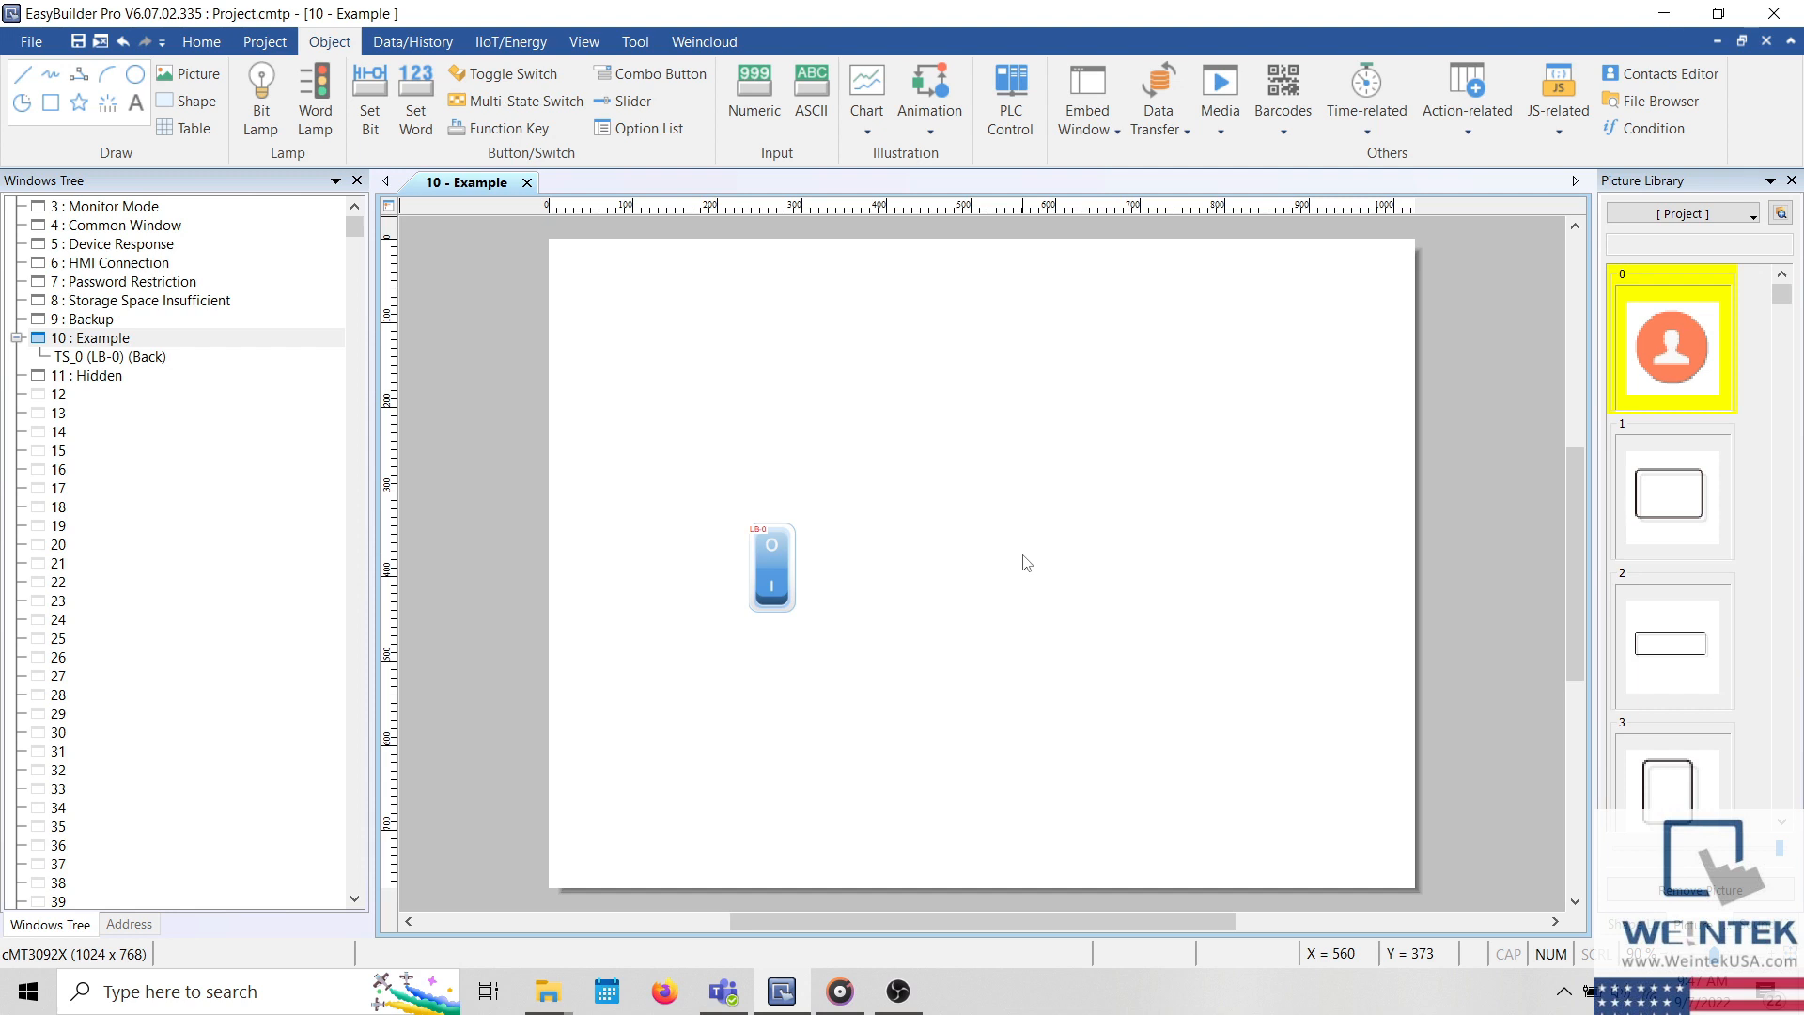
mouse_move(1020, 405)
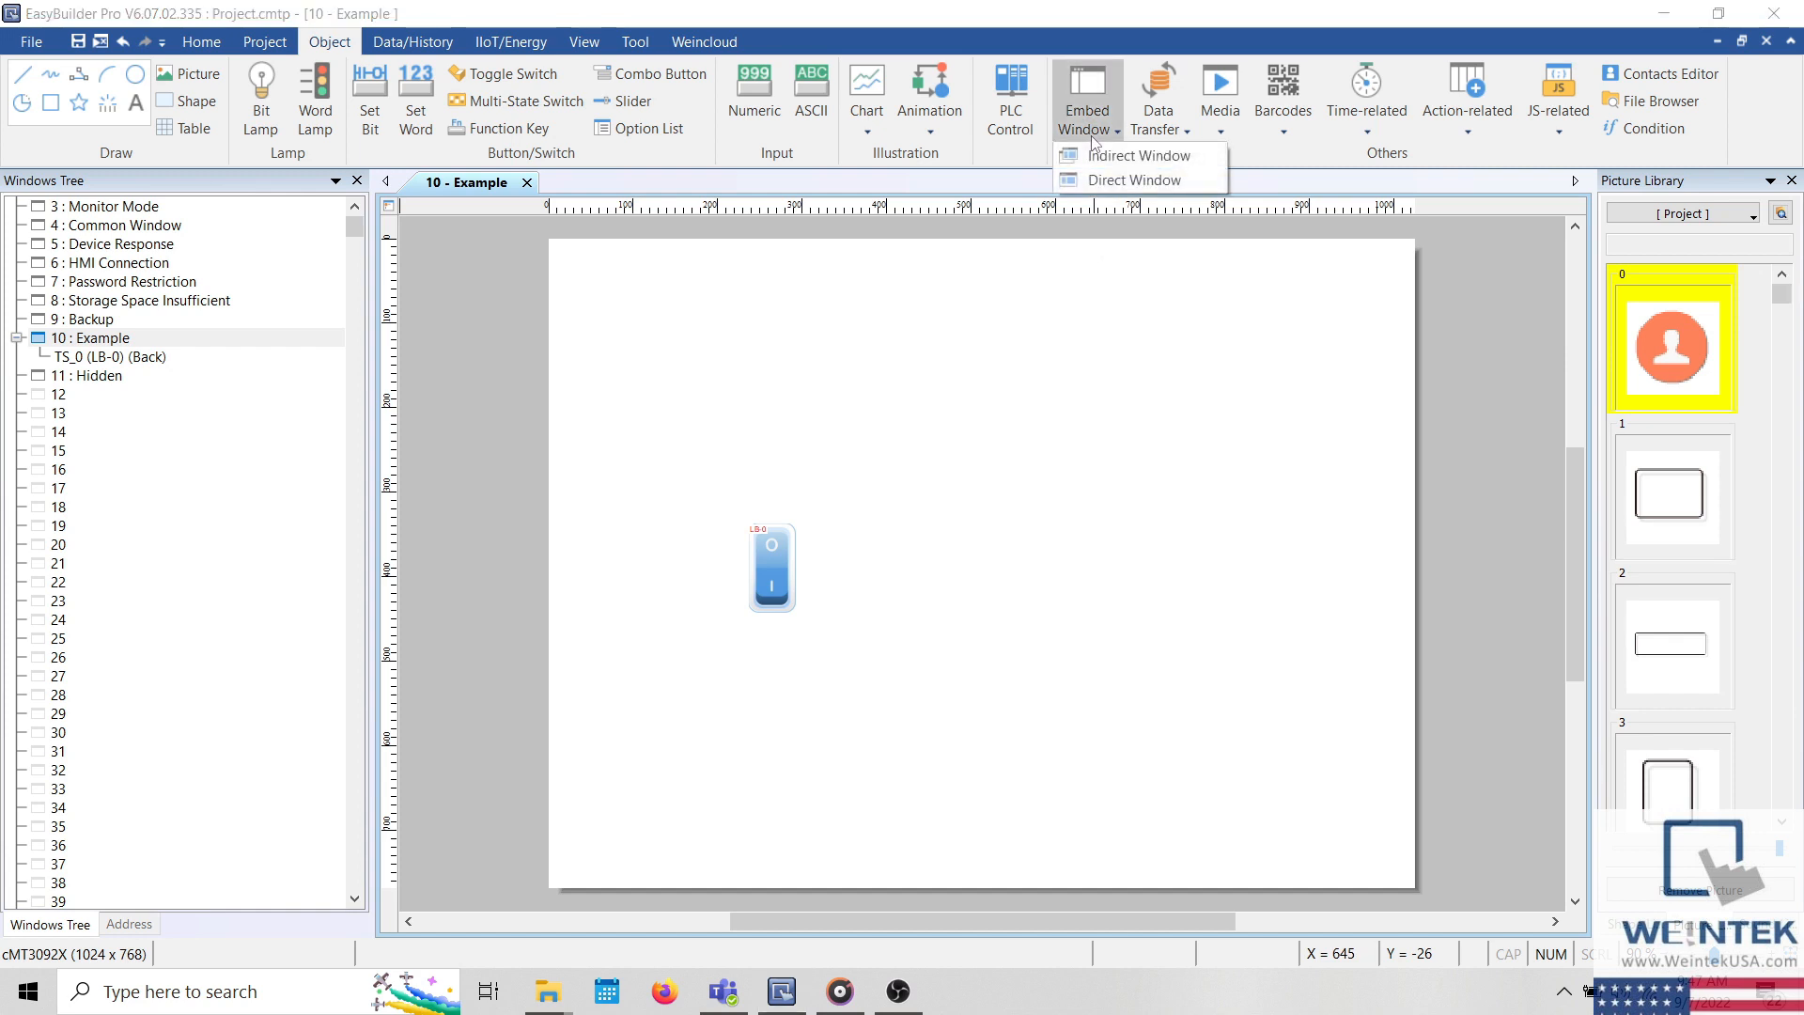
mouse_move(1132, 180)
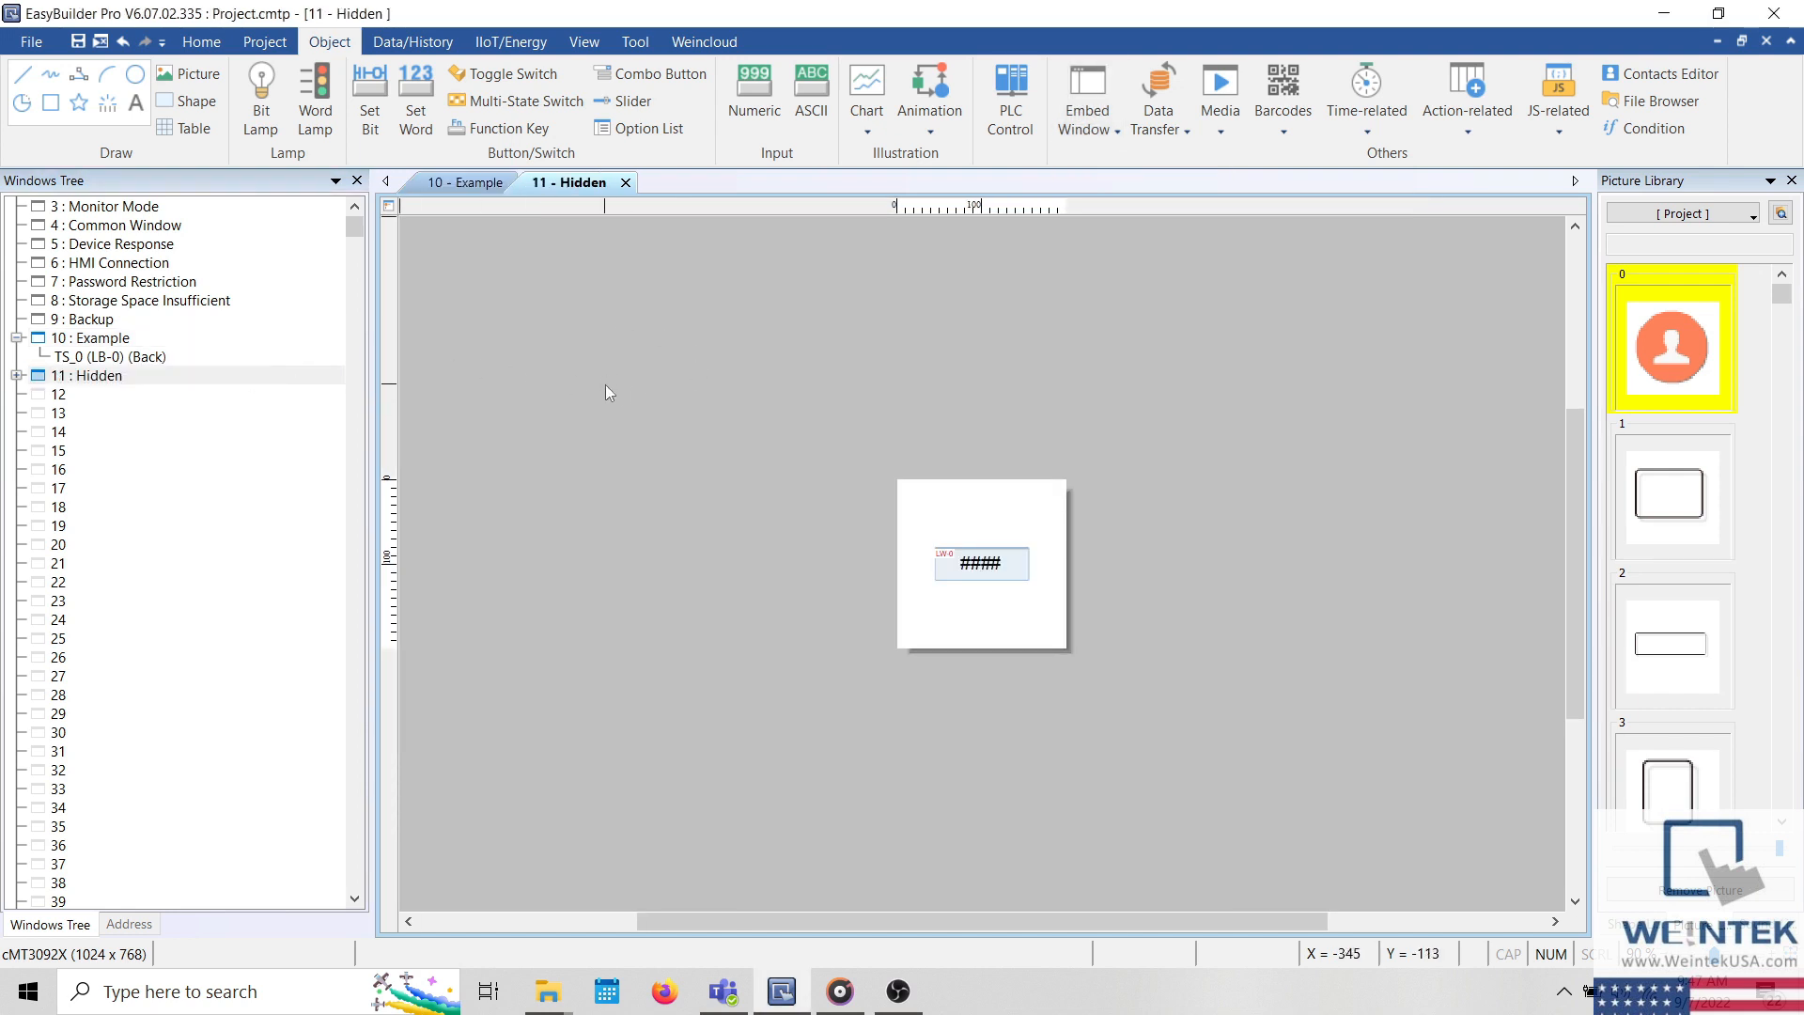
mouse_move(553, 260)
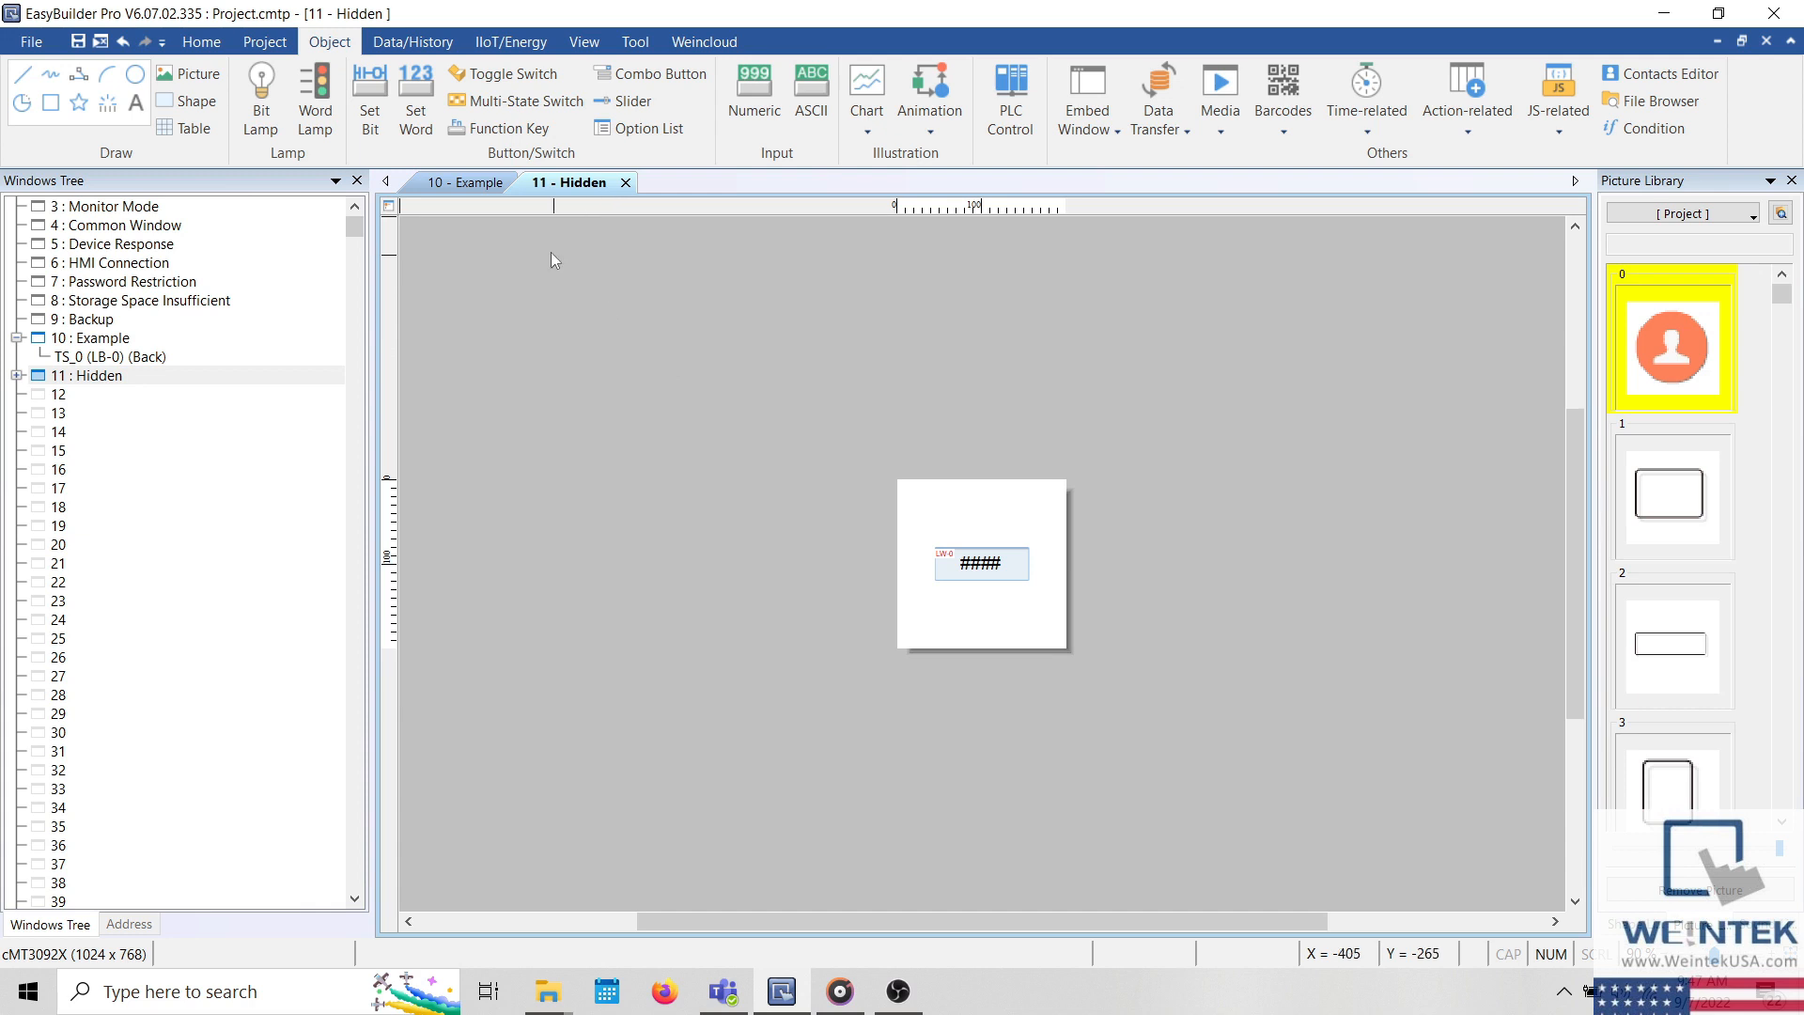
Back in window 10 Example, start a Direct Window object from the embedded window types
click(465, 182)
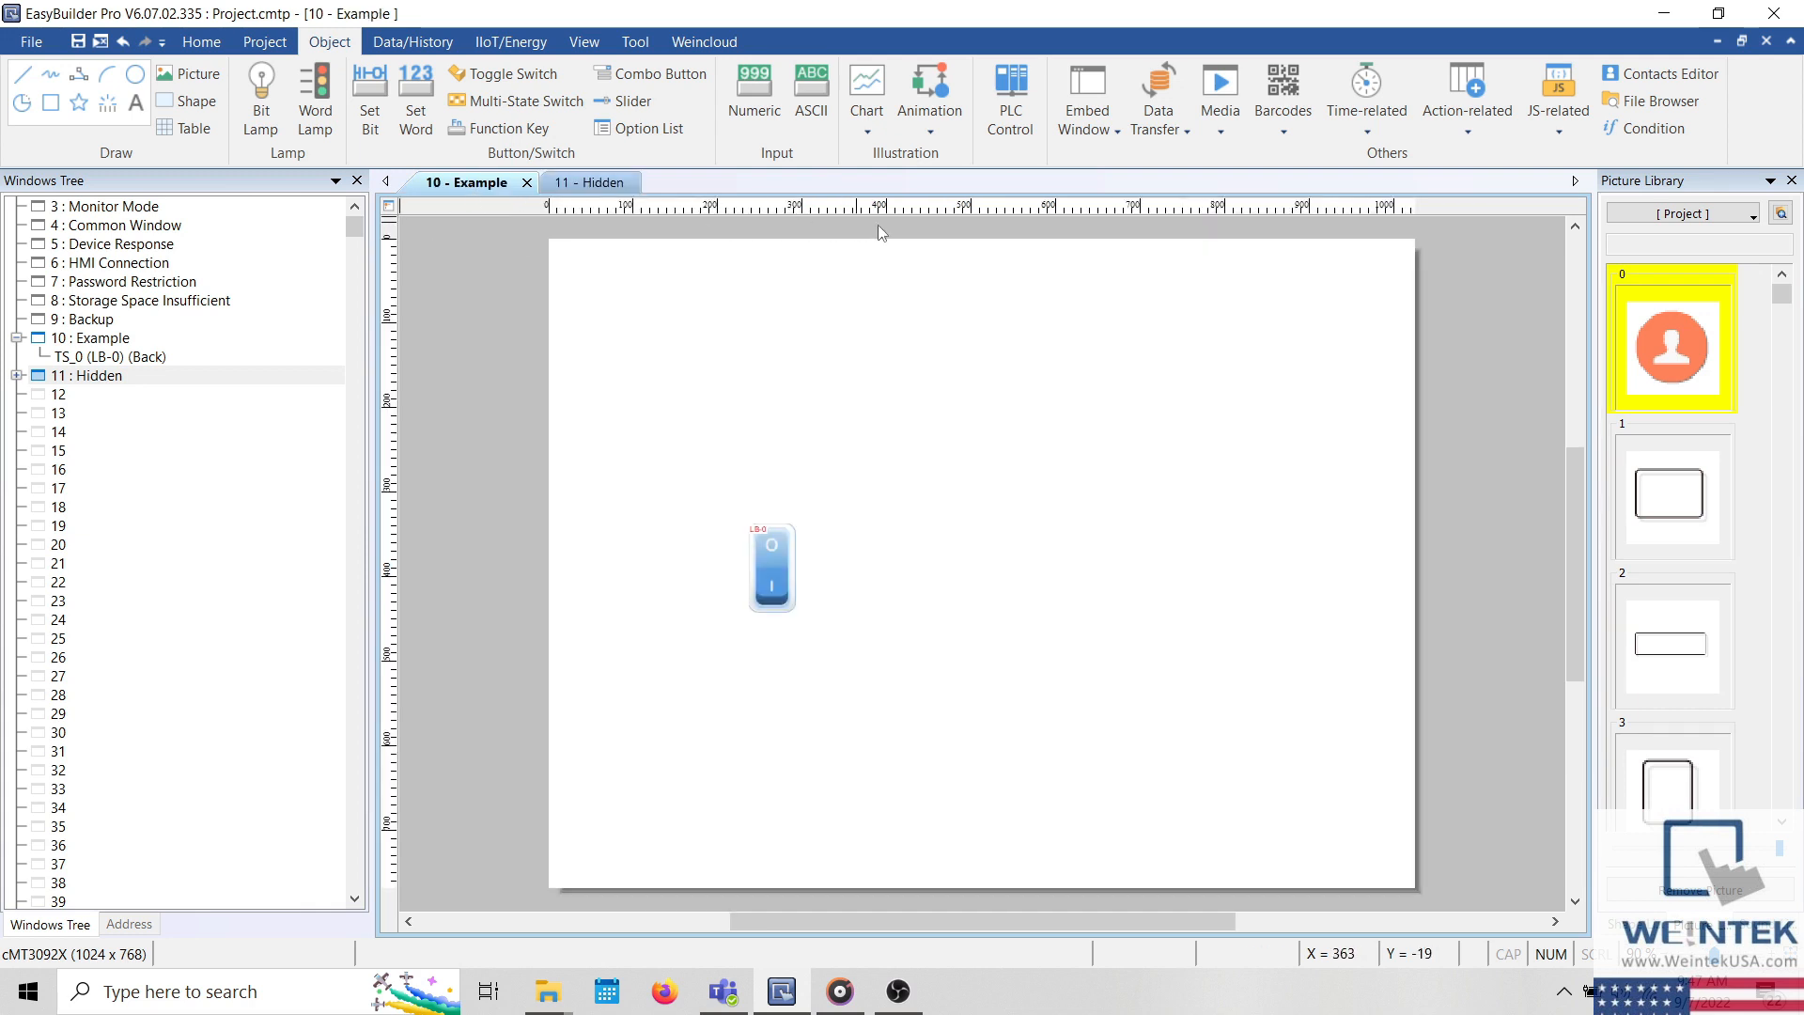
click(1085, 98)
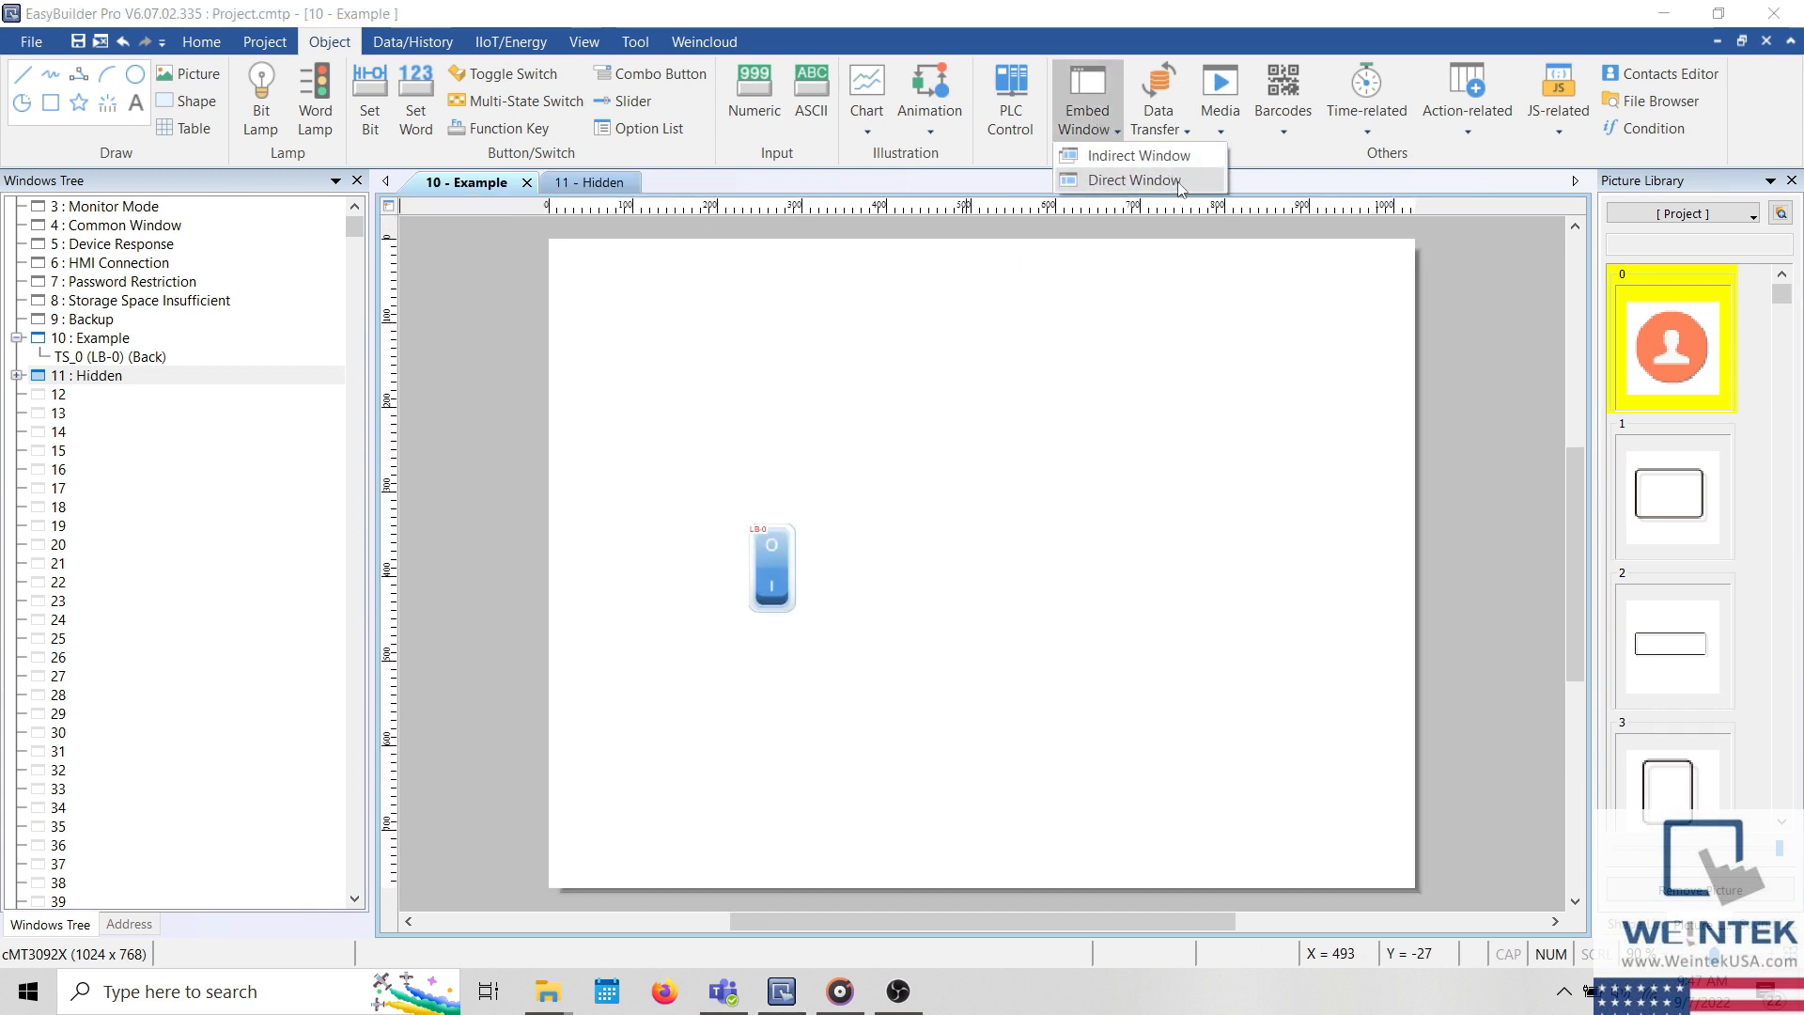
click(1134, 180)
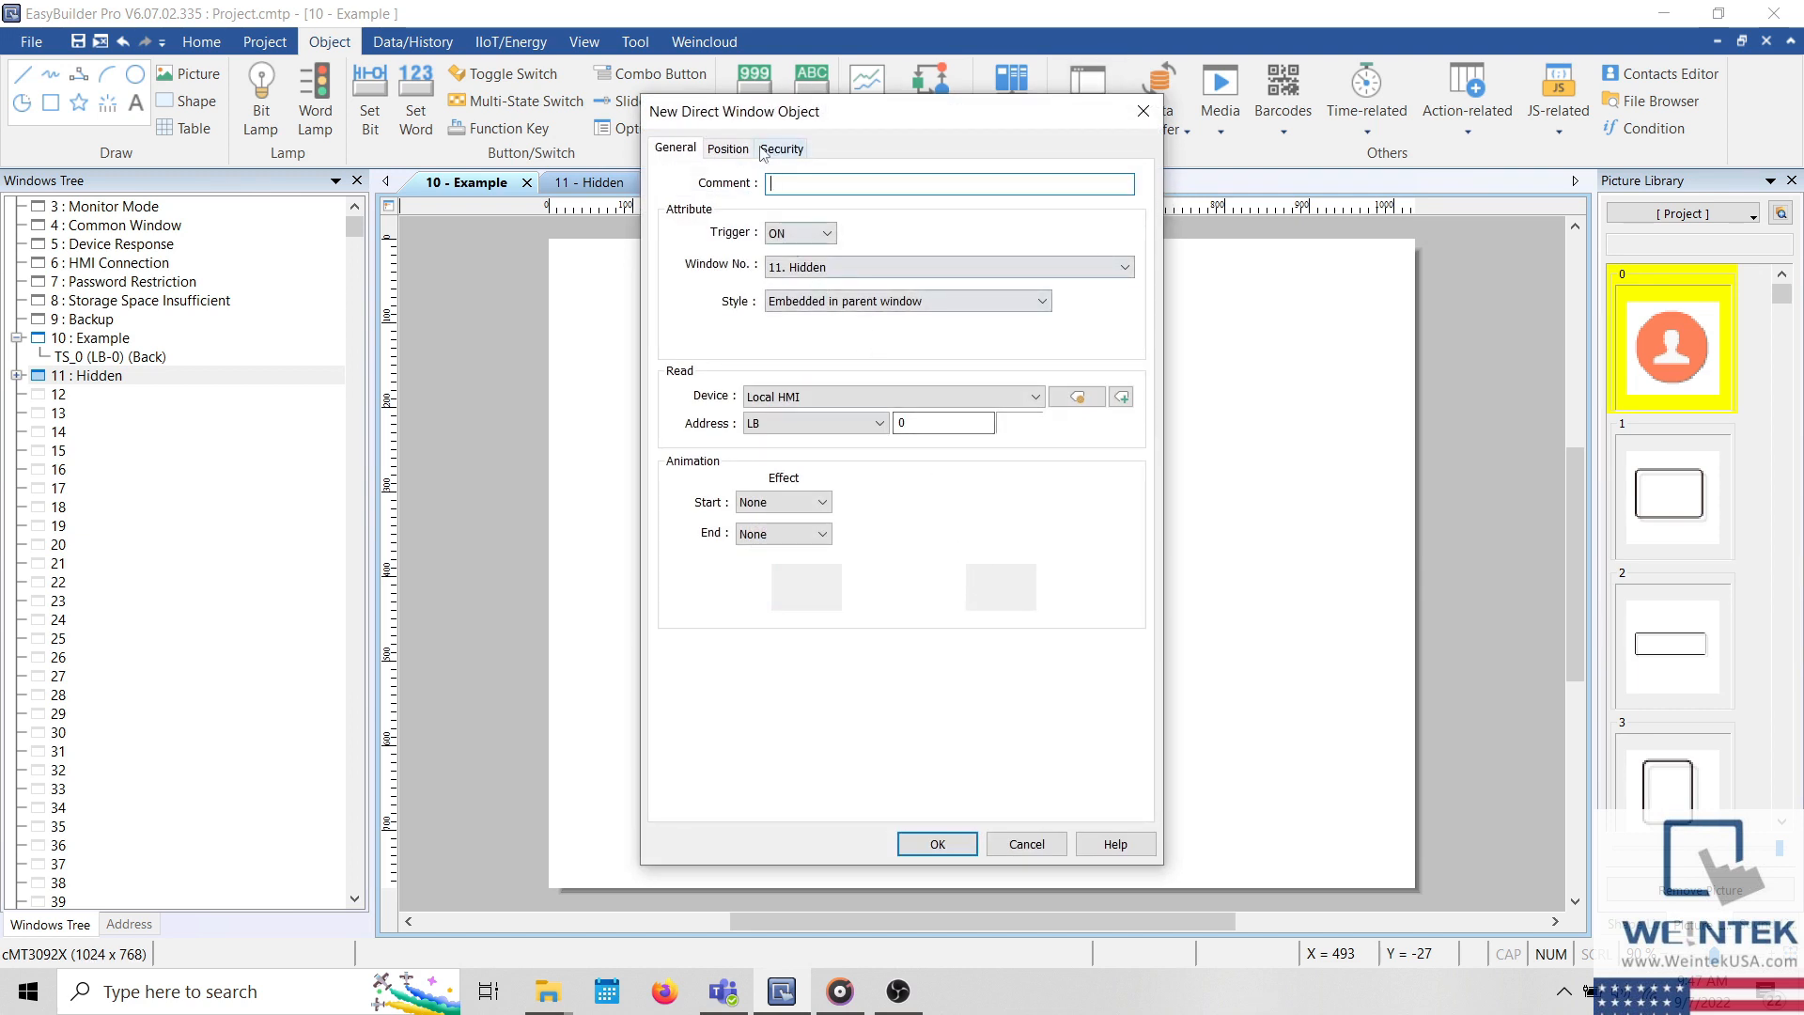
Review the direct window's Position settings and confirm the new object
click(726, 147)
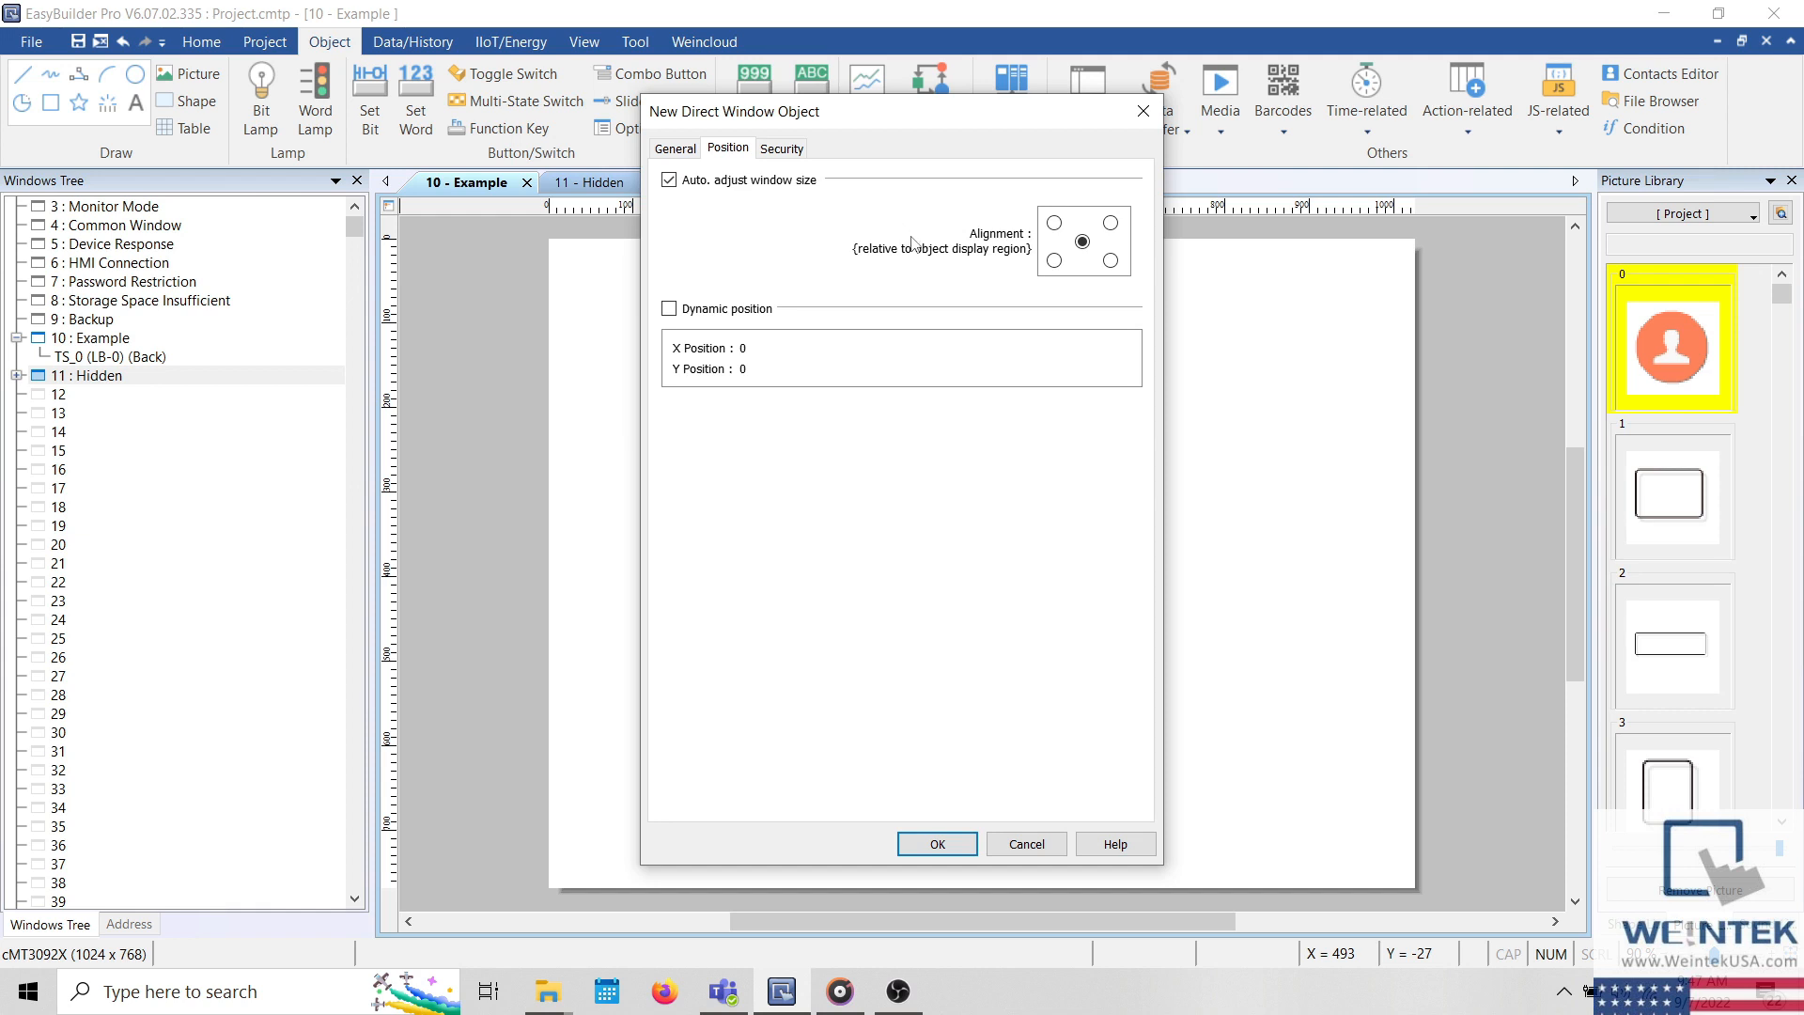
mouse_move(1103, 701)
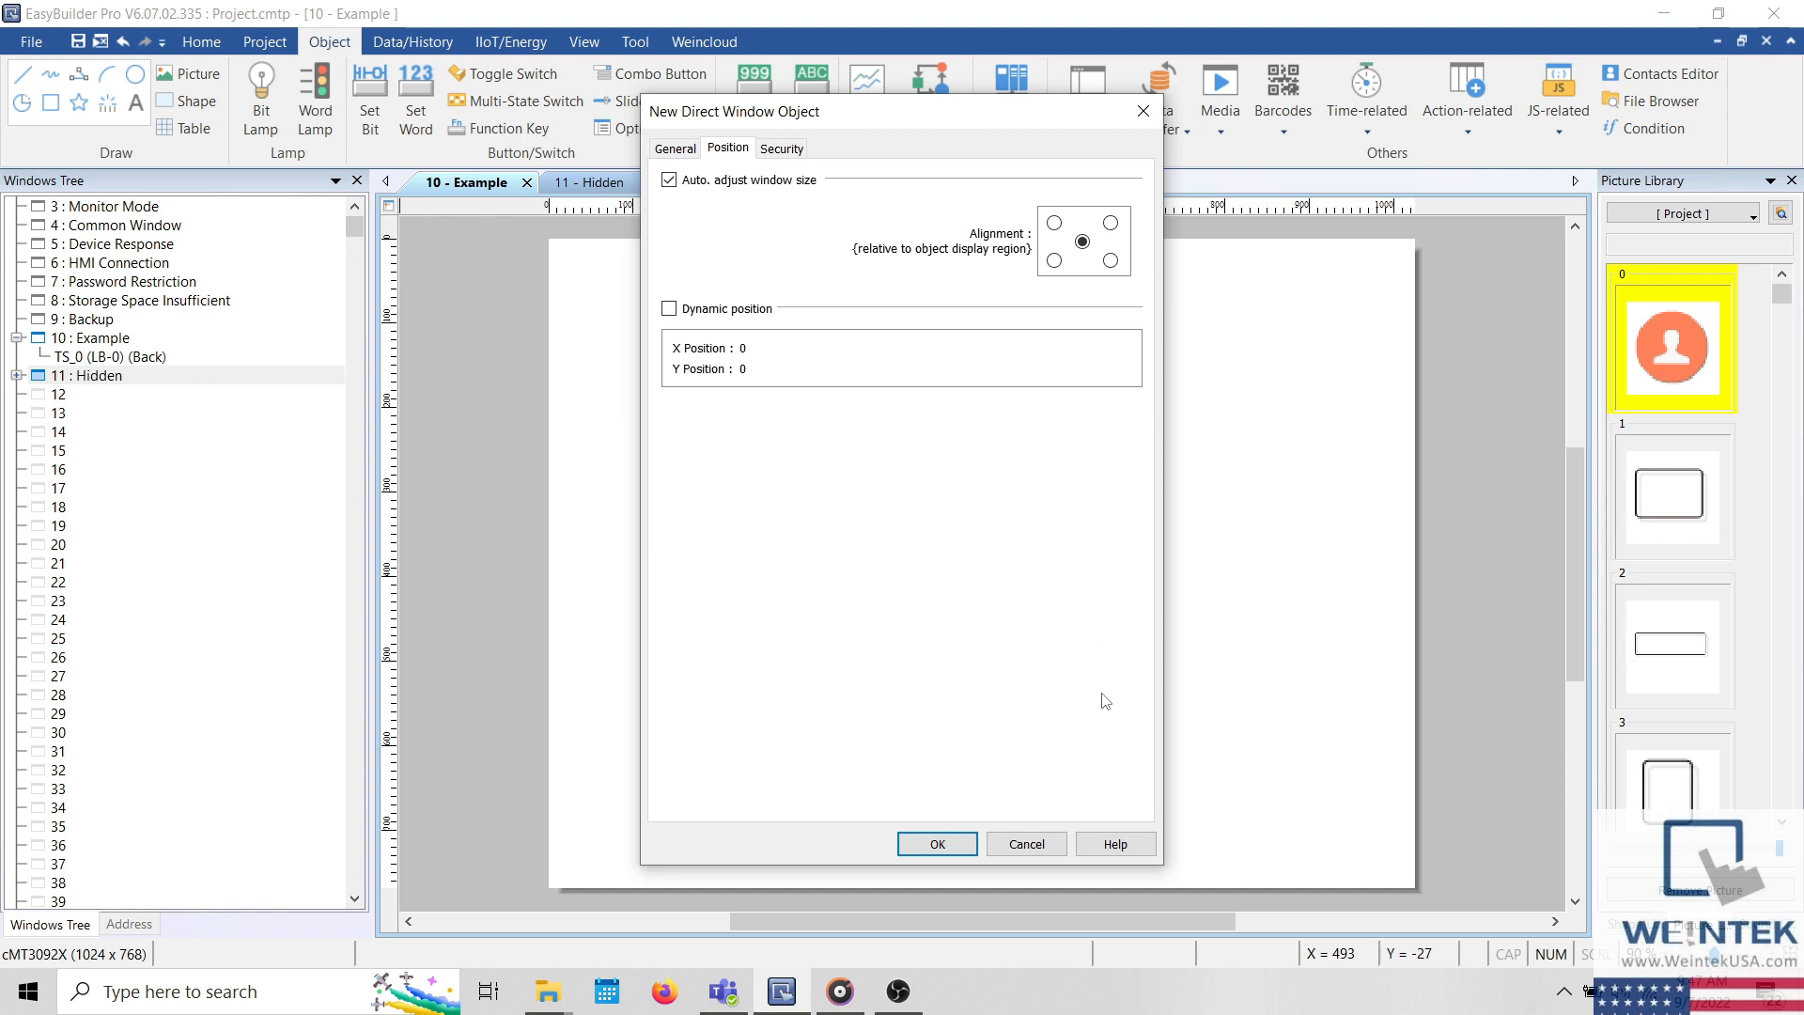
mouse_move(1141, 790)
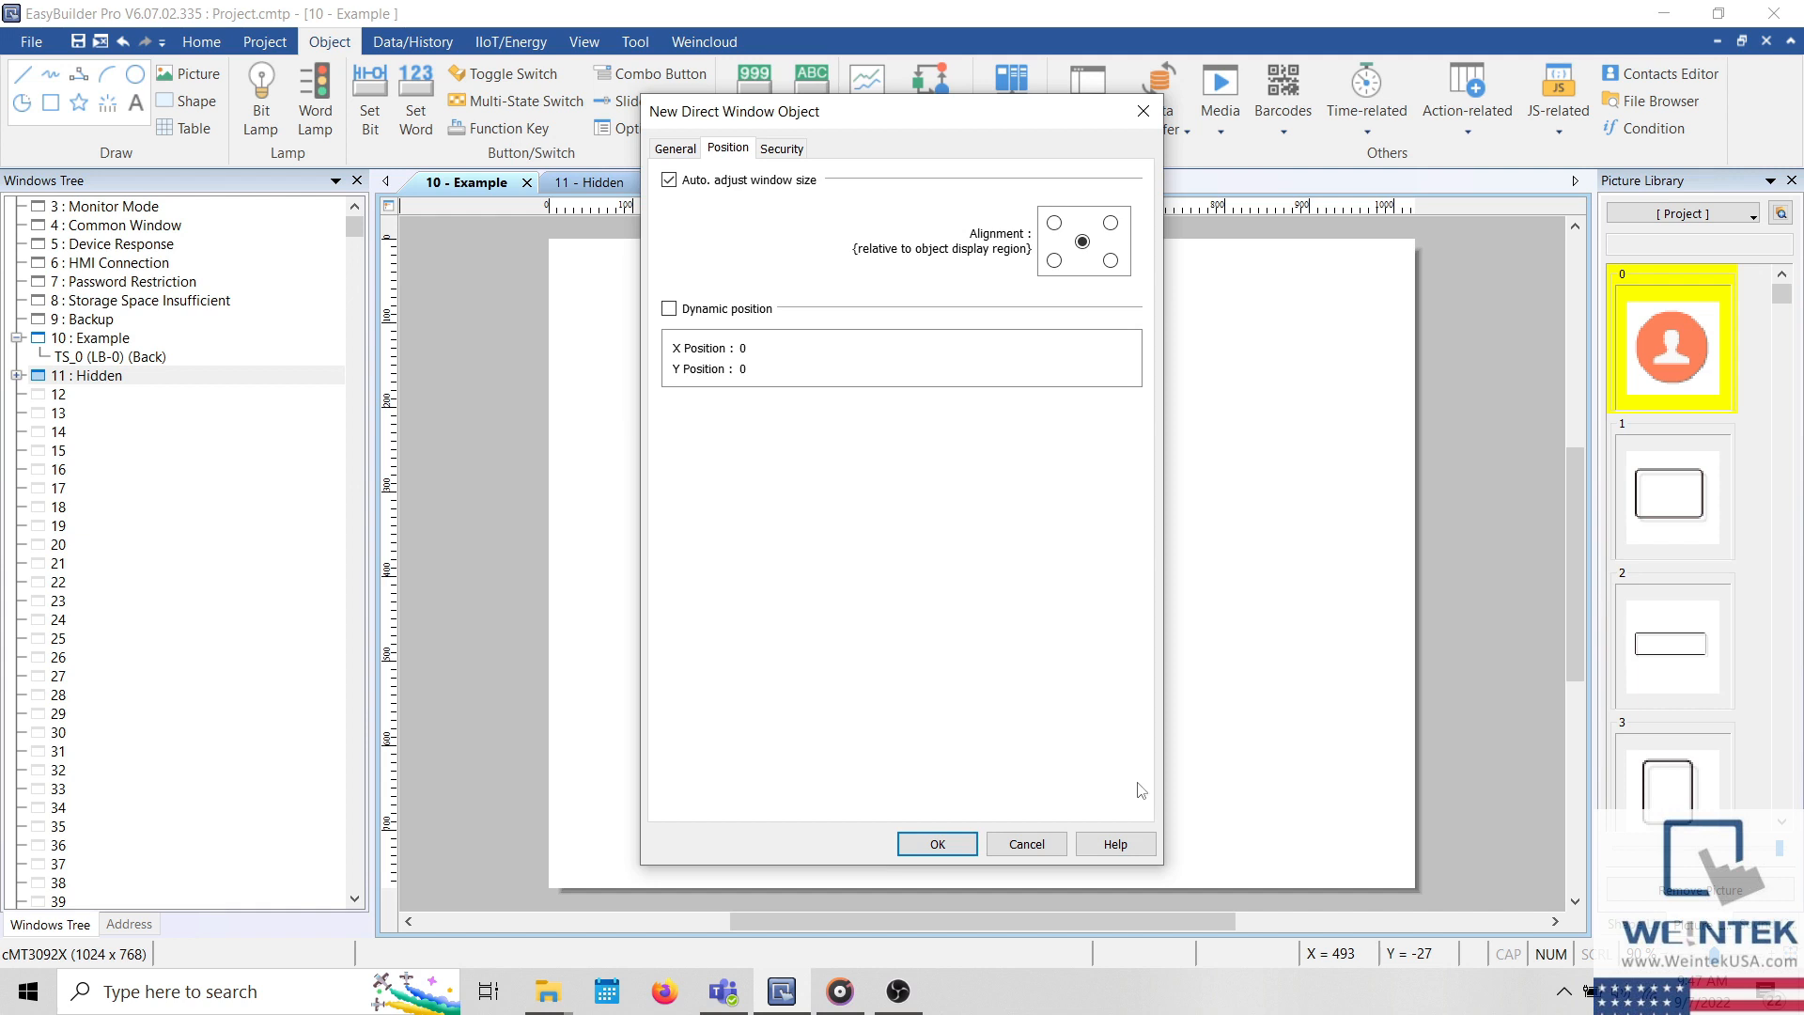
mouse_move(1133, 829)
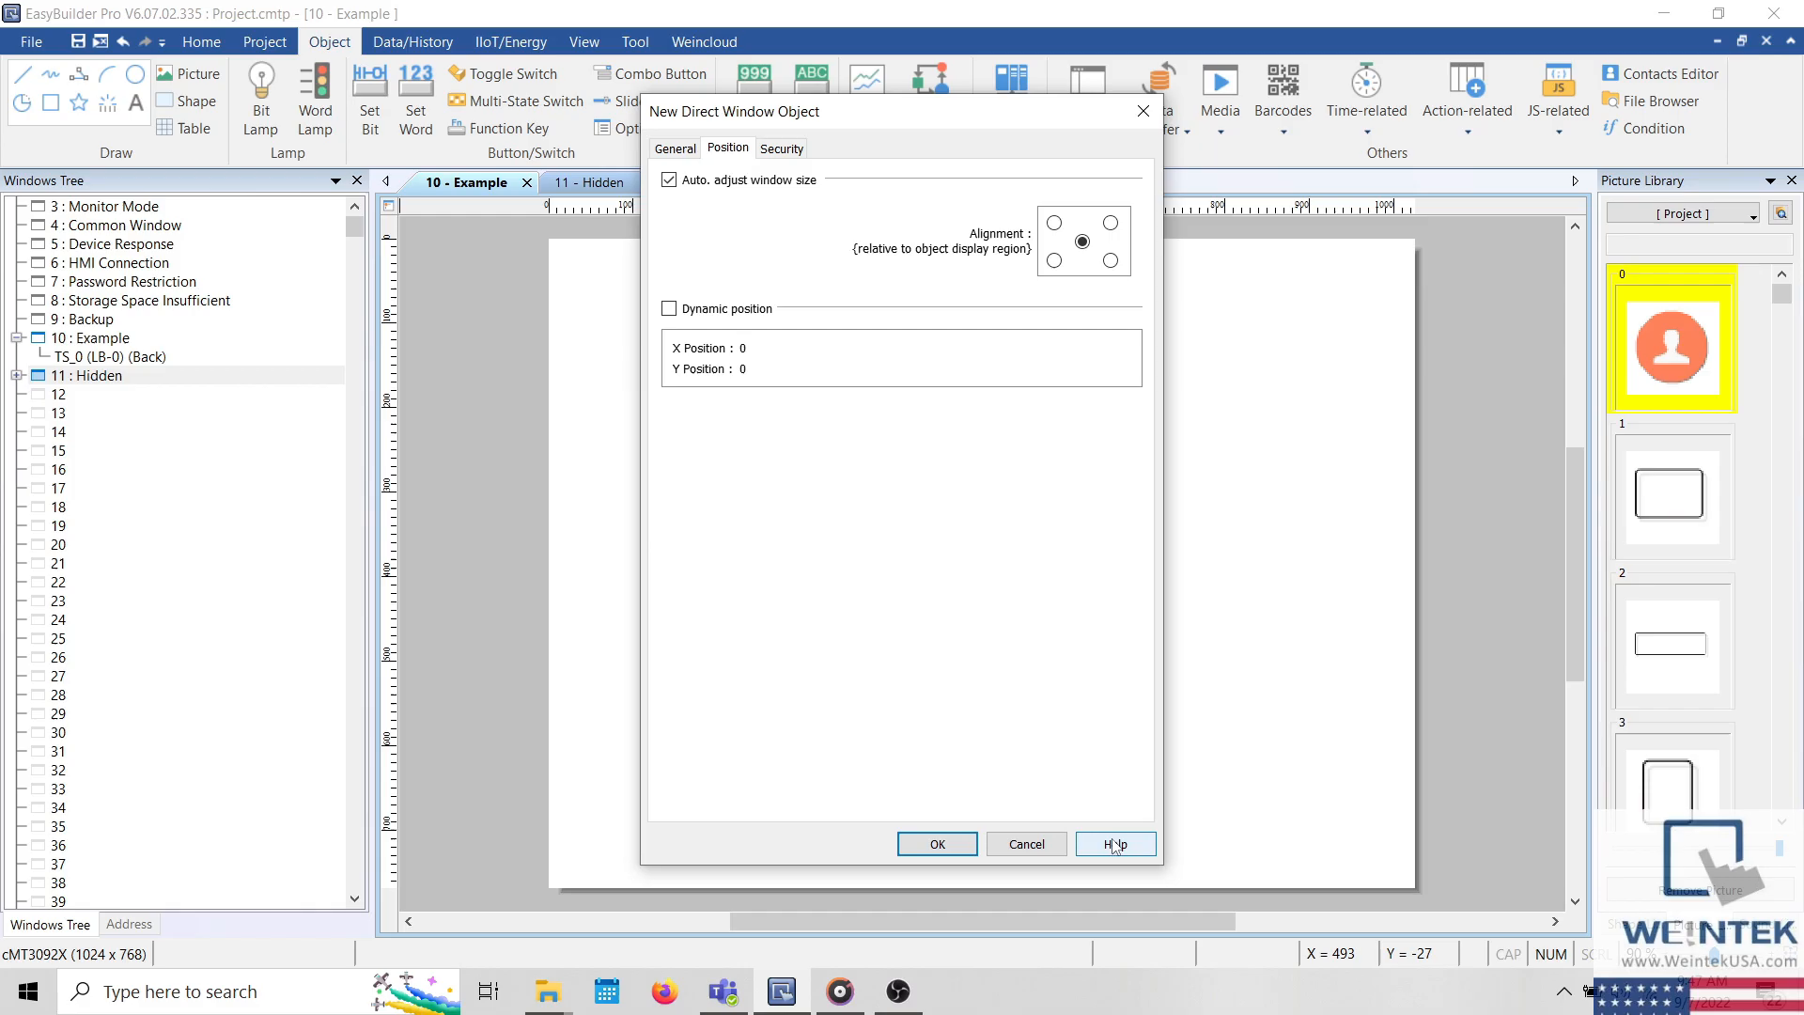
click(936, 843)
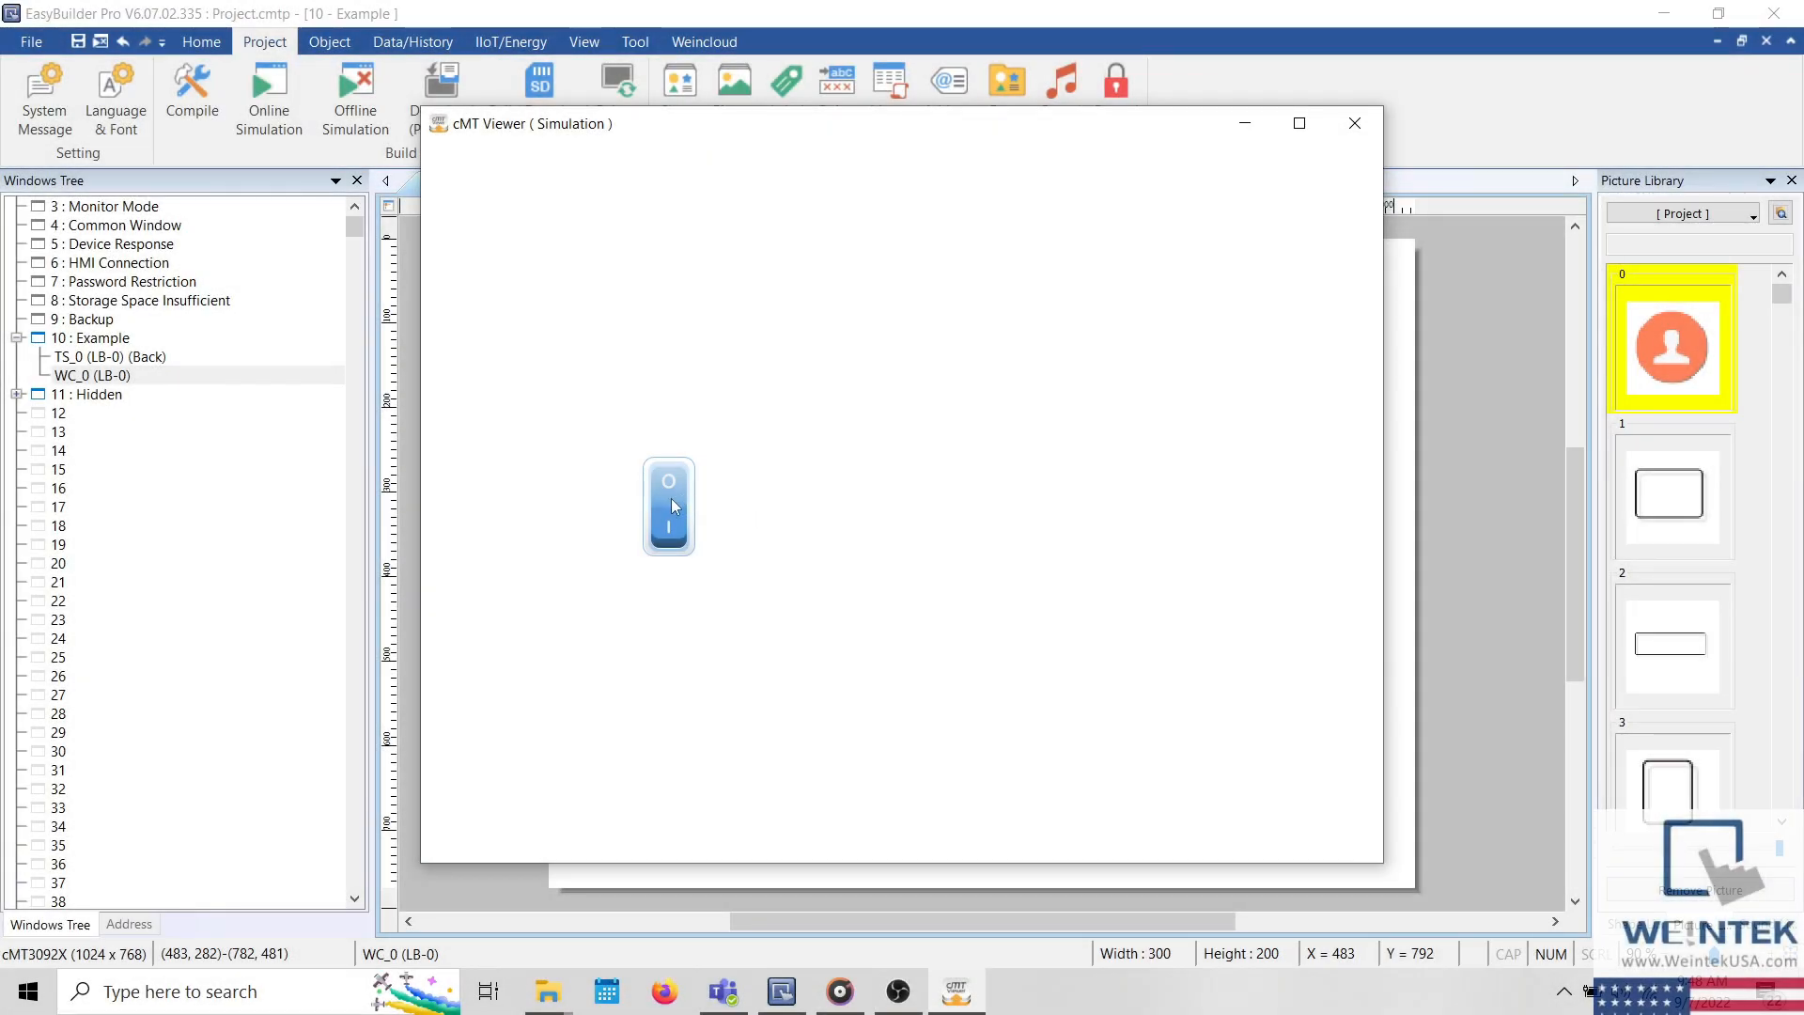
Turn the switch on in simulation to reveal the number from window 11
click(668, 507)
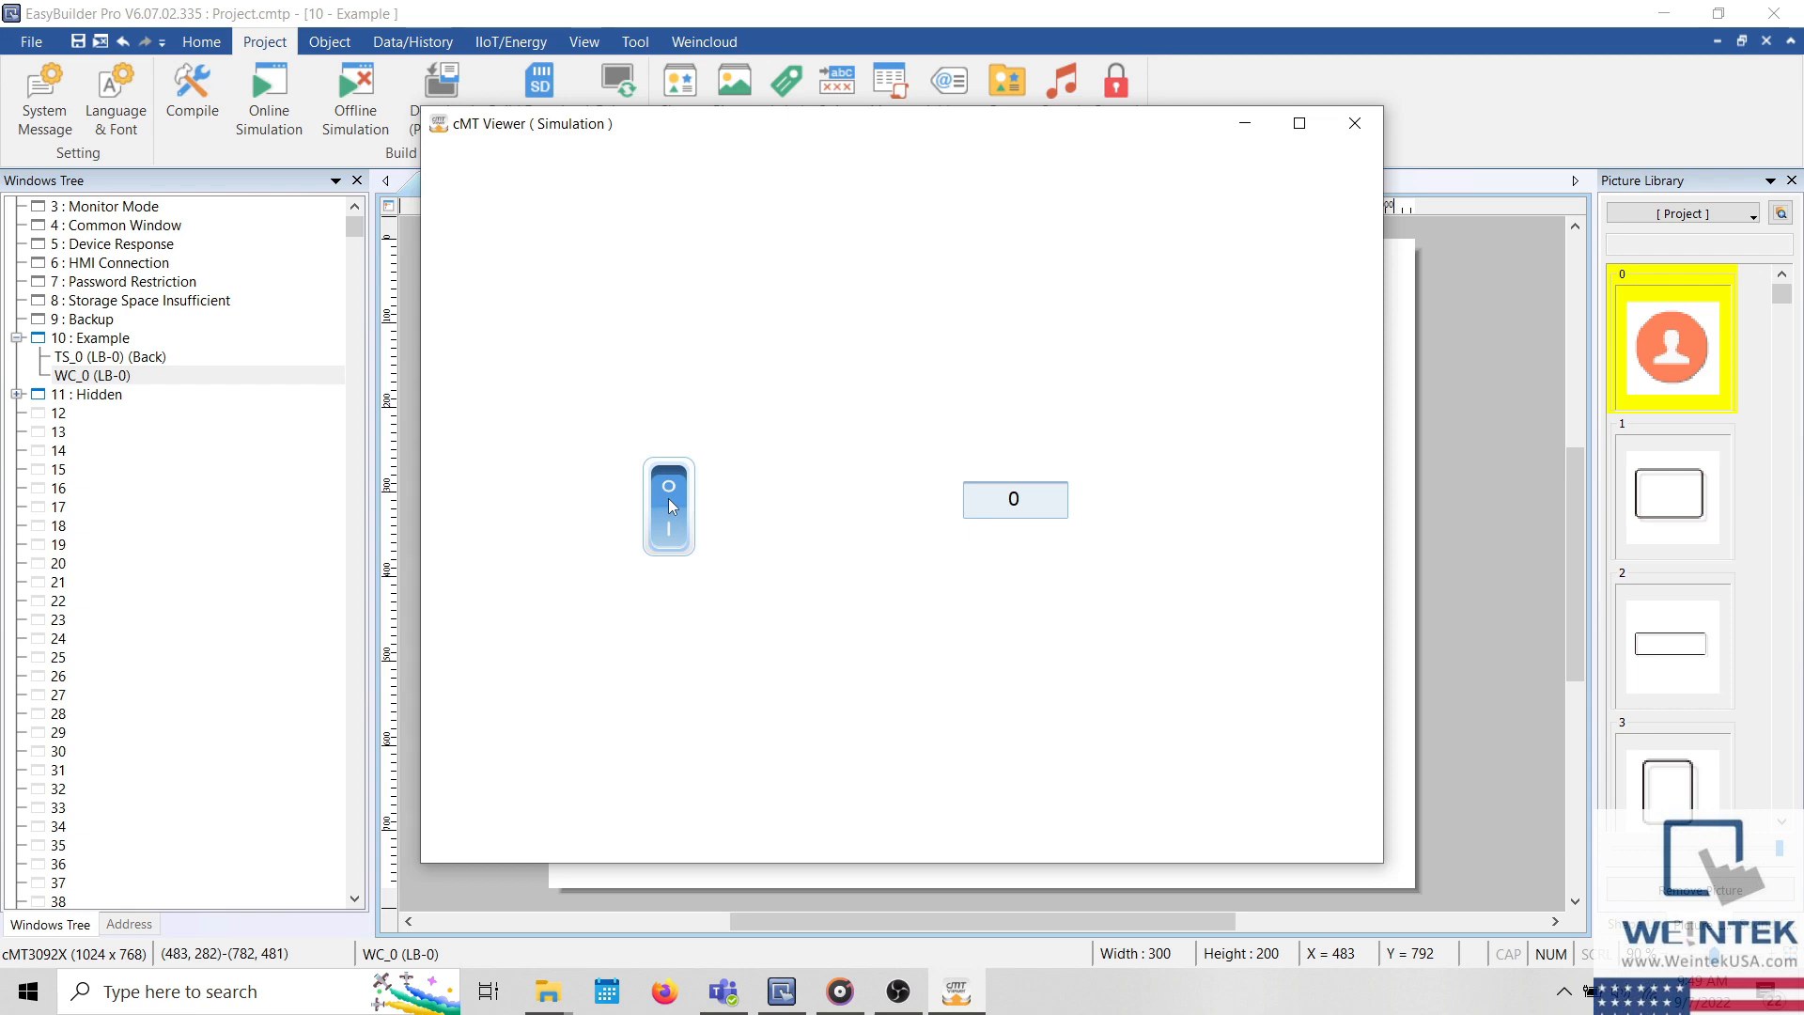